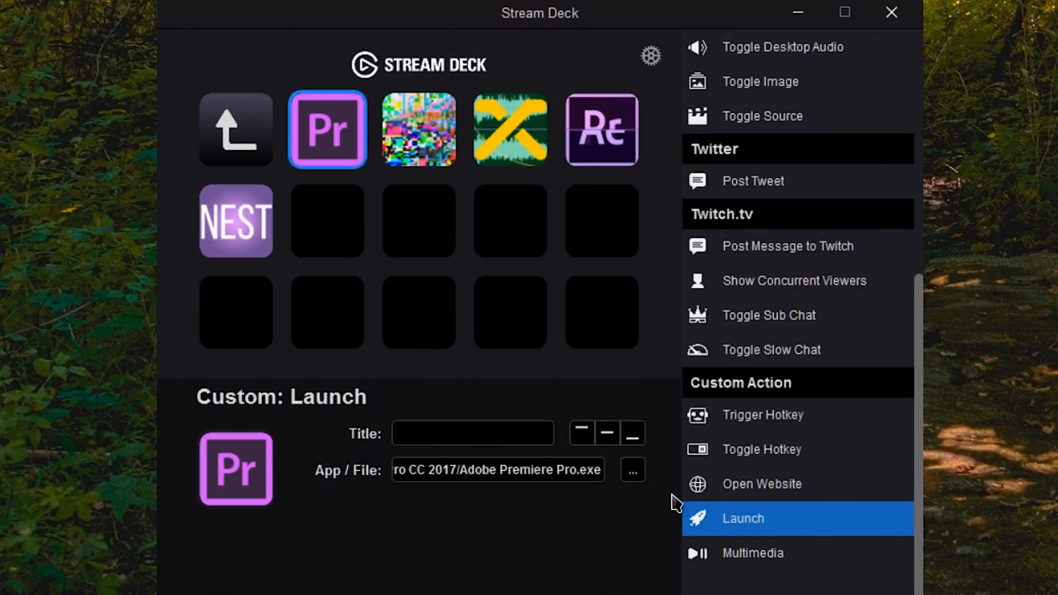
Launch Adobe Premiere Pro from its Stream Deck key and scroll the OBS course project.
left_click(418, 130)
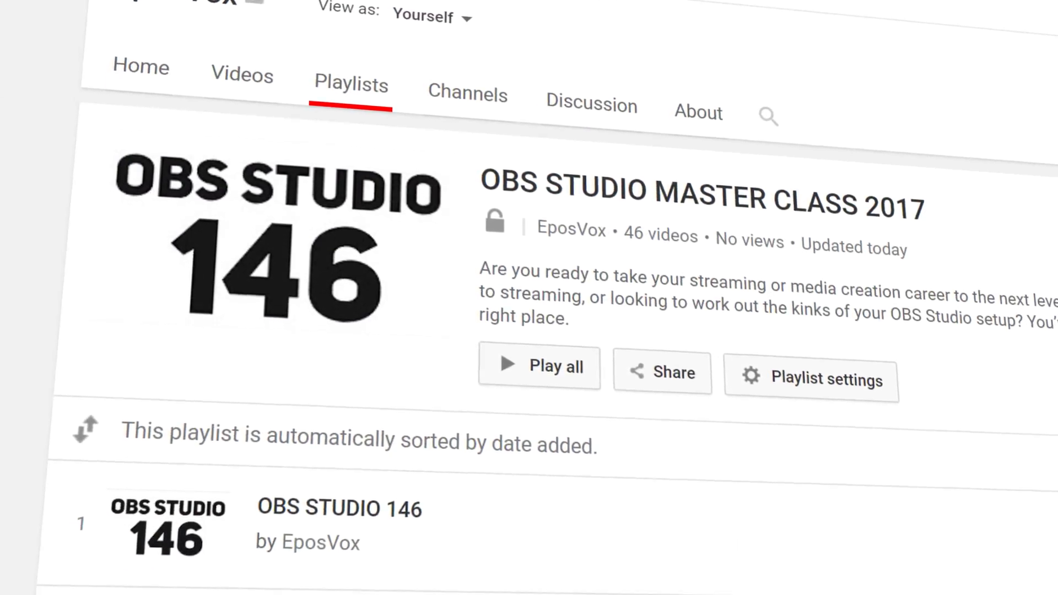
scroll("down", 3)
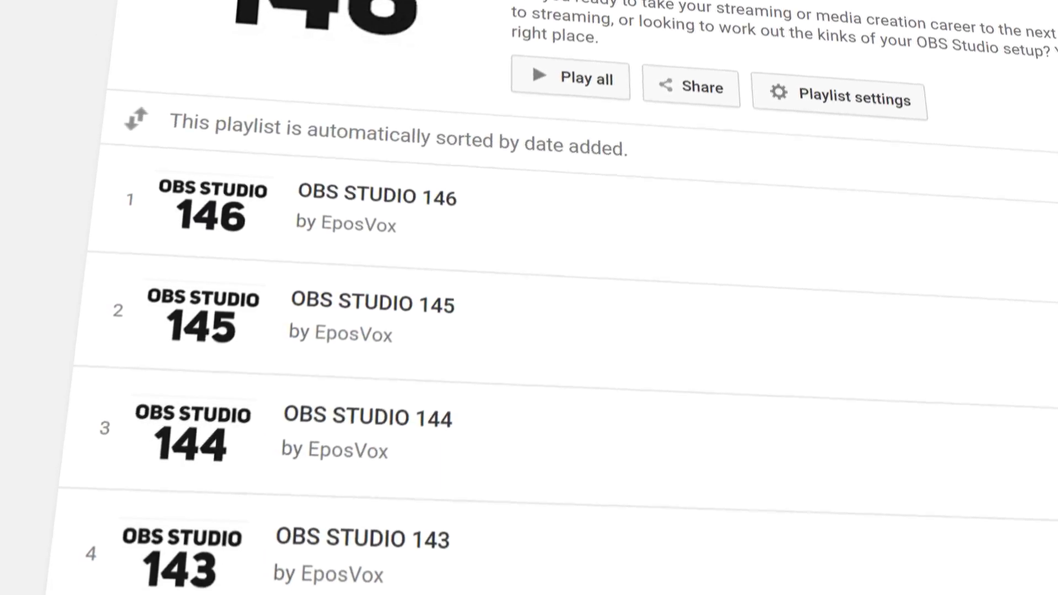
scroll("down", 3)
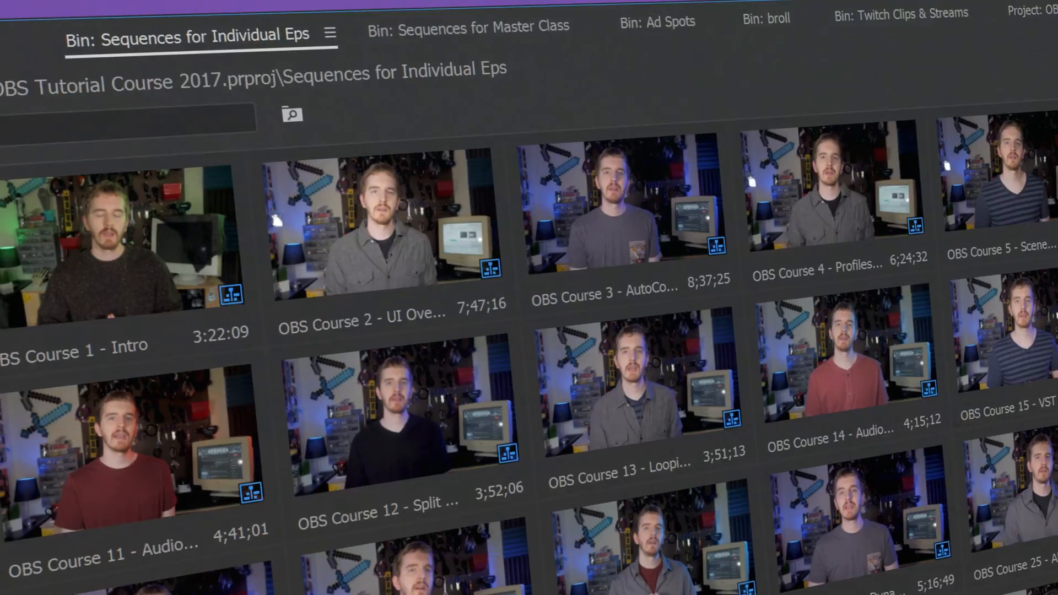
Browse the Sequences for Individual Eps bin, then bring up OBS Studio's Profile menu.
scroll("down", 3)
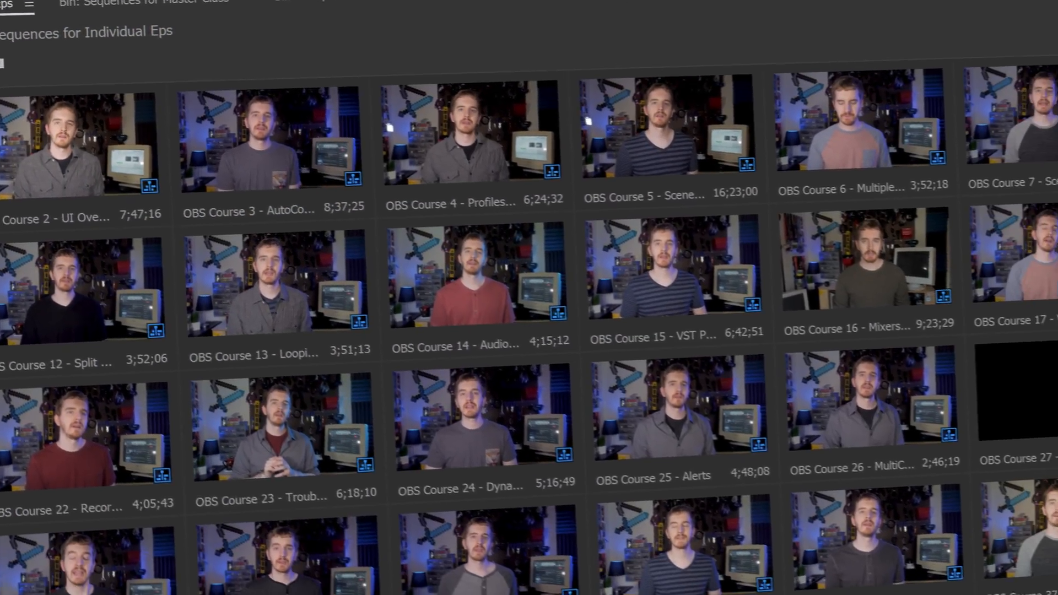
scroll("down", 3)
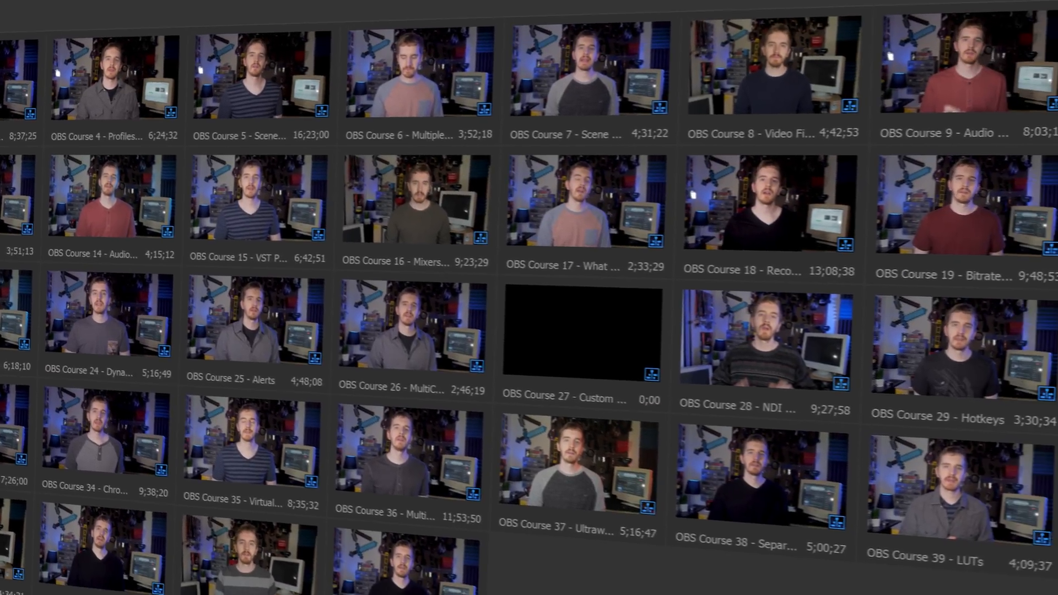
left_click(124, 38)
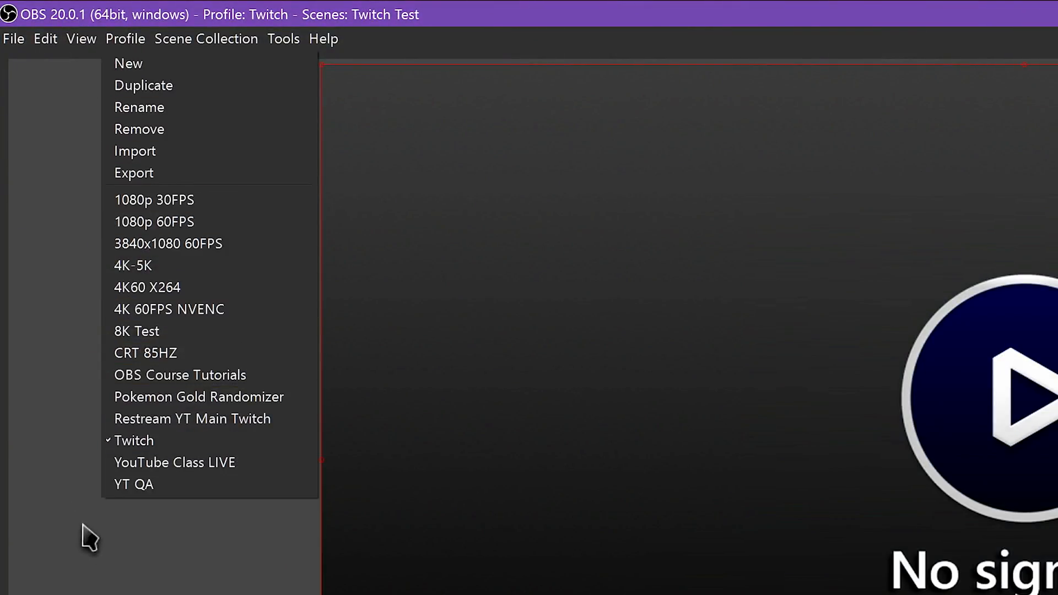
mouse_move(212, 439)
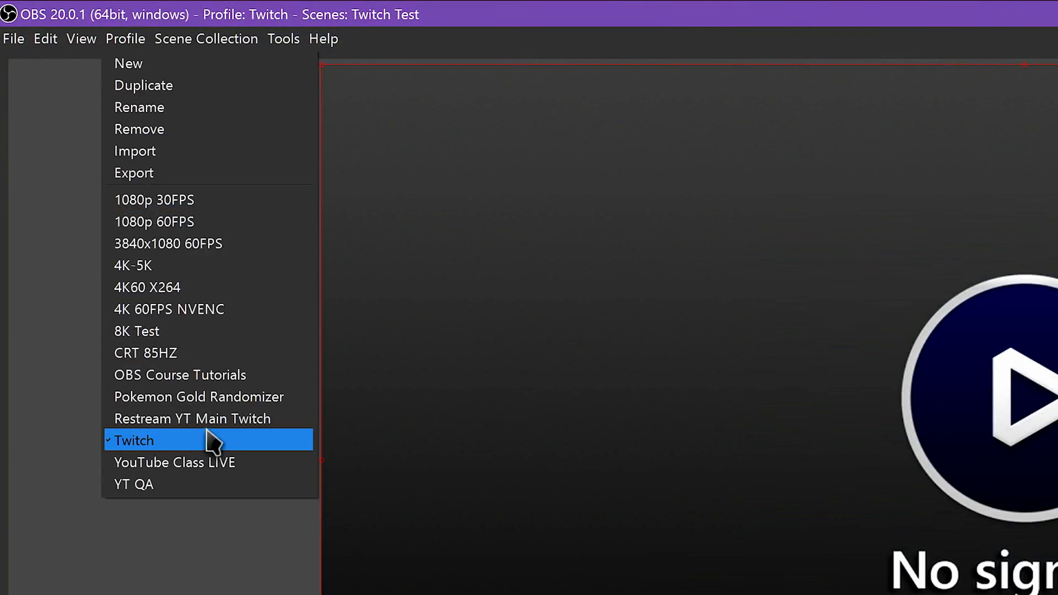
Glance at the scene collection list, then switch from Twitch to the 1080p 60FPS profile.
left_click(204, 39)
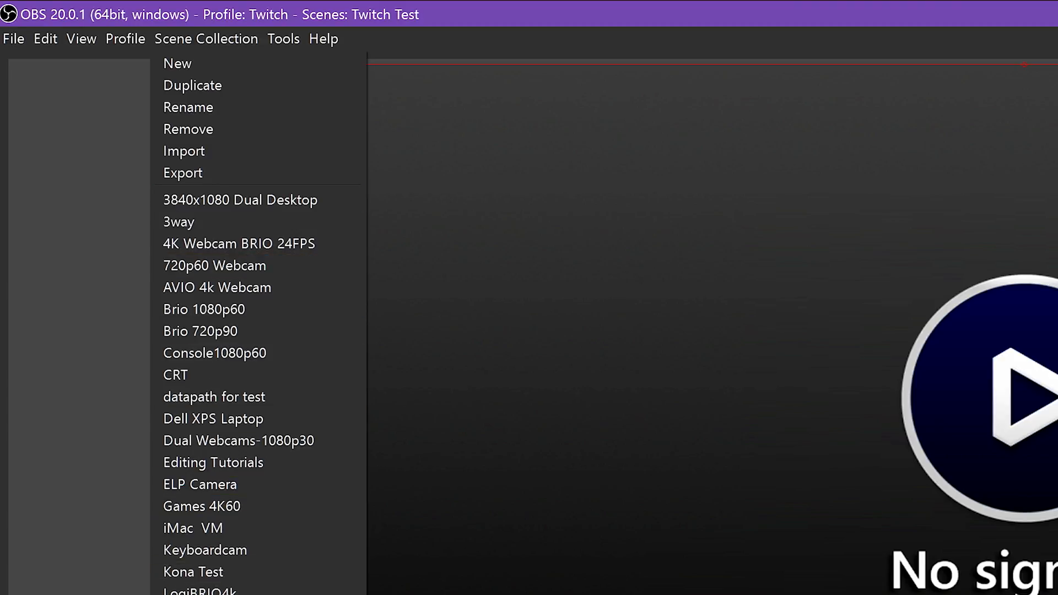
mouse_move(212, 419)
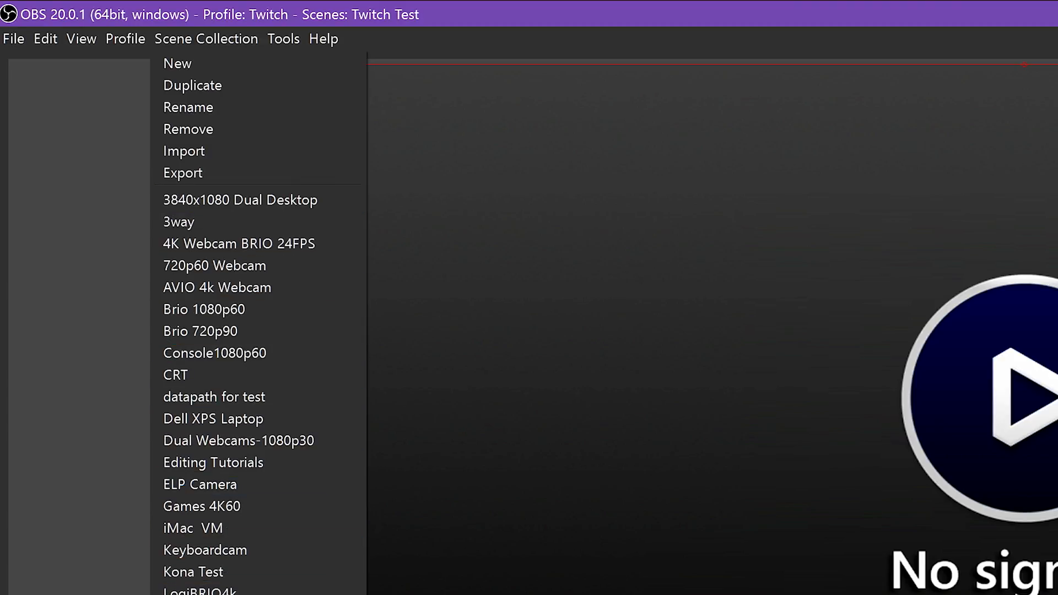
left_click(206, 38)
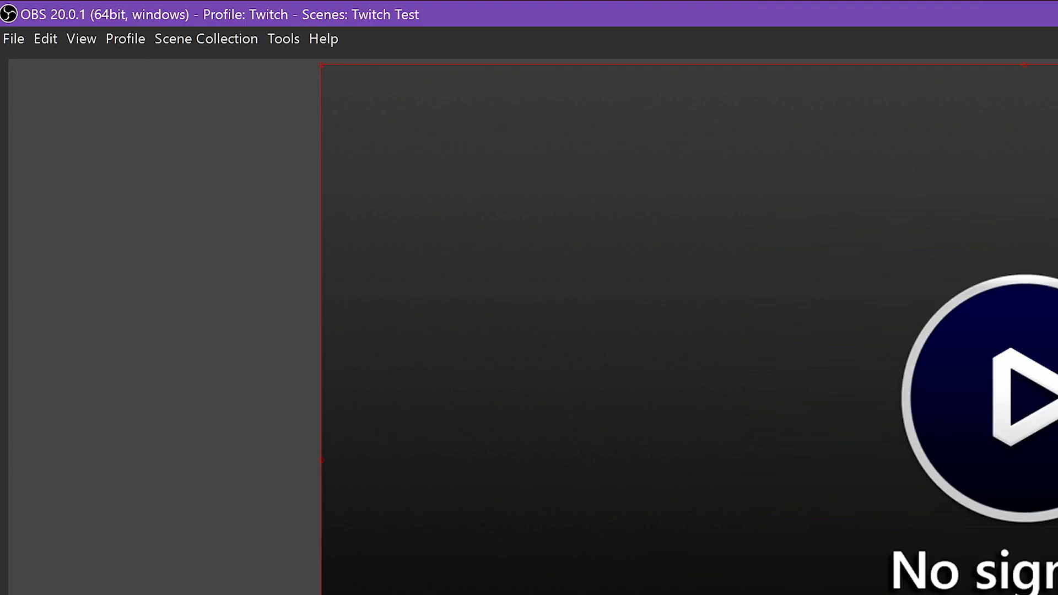
left_click(124, 39)
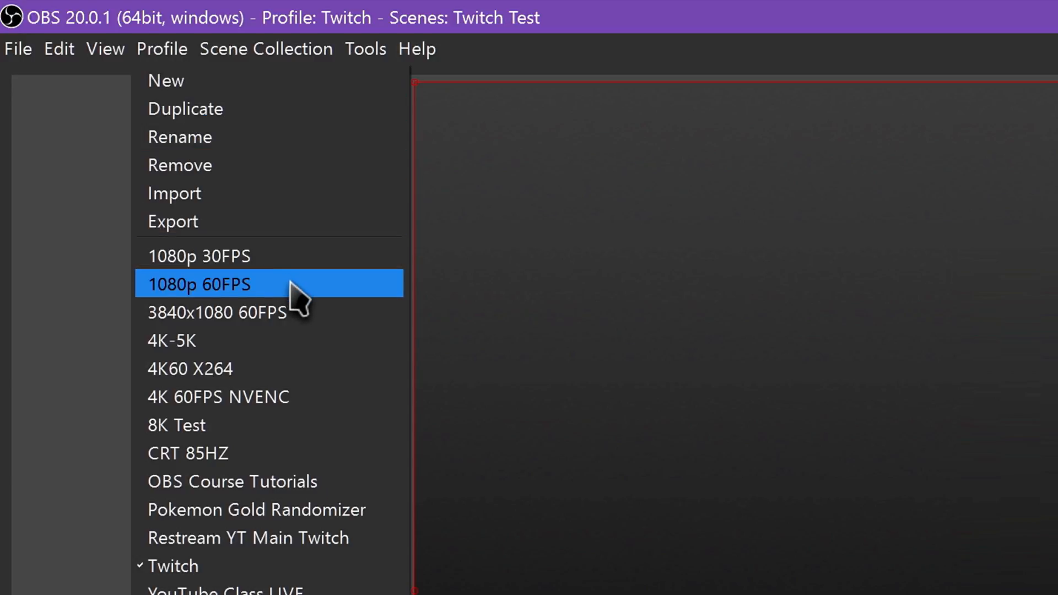
left_click(198, 283)
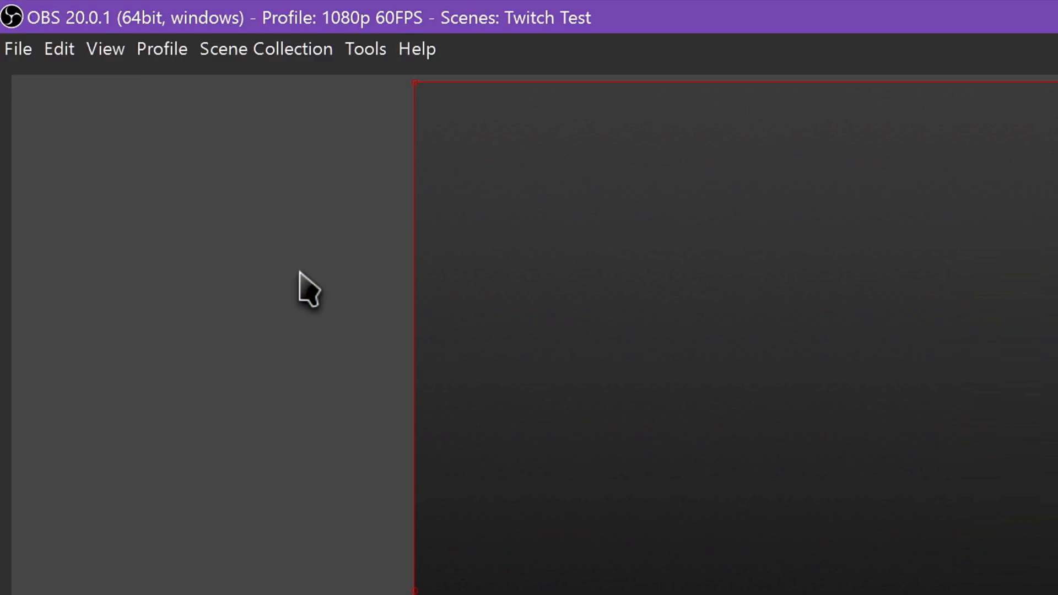
Switch to the 4K 60FPS NVENC profile, then to the 1080p 30FPS profile.
left_click(161, 48)
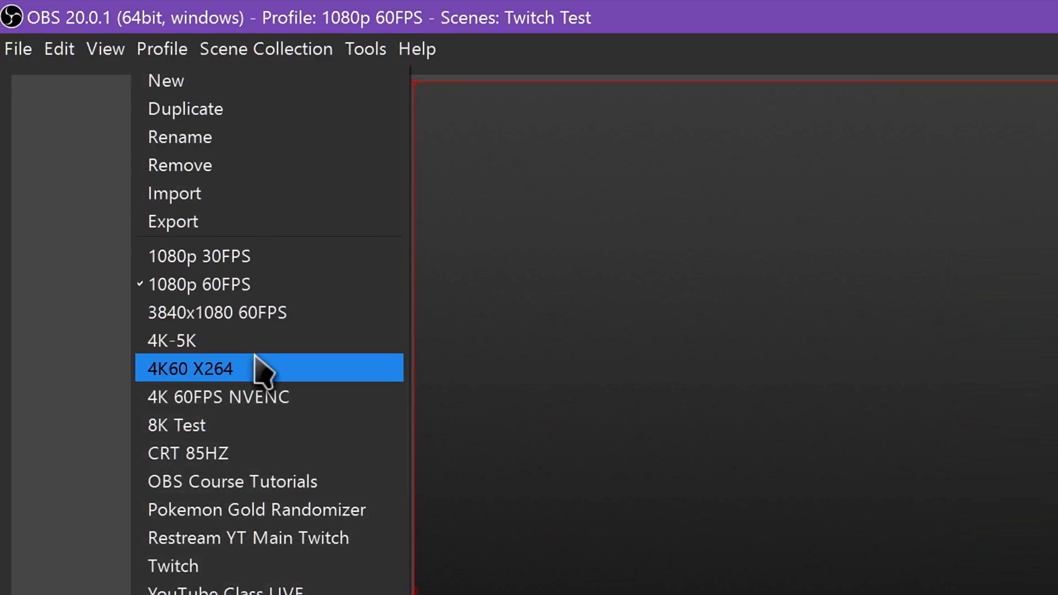
left_click(217, 396)
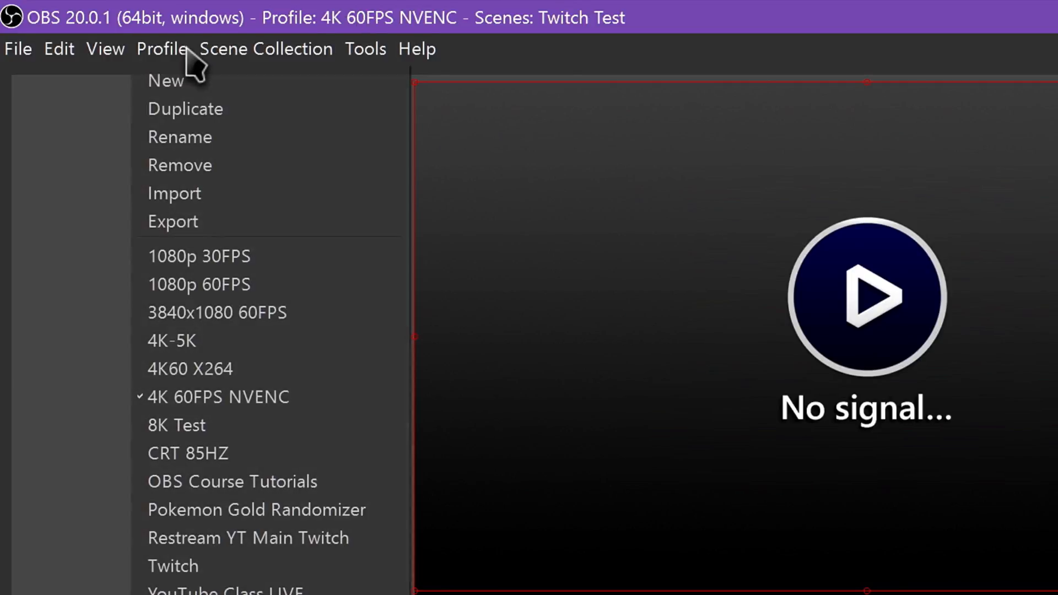
left_click(198, 256)
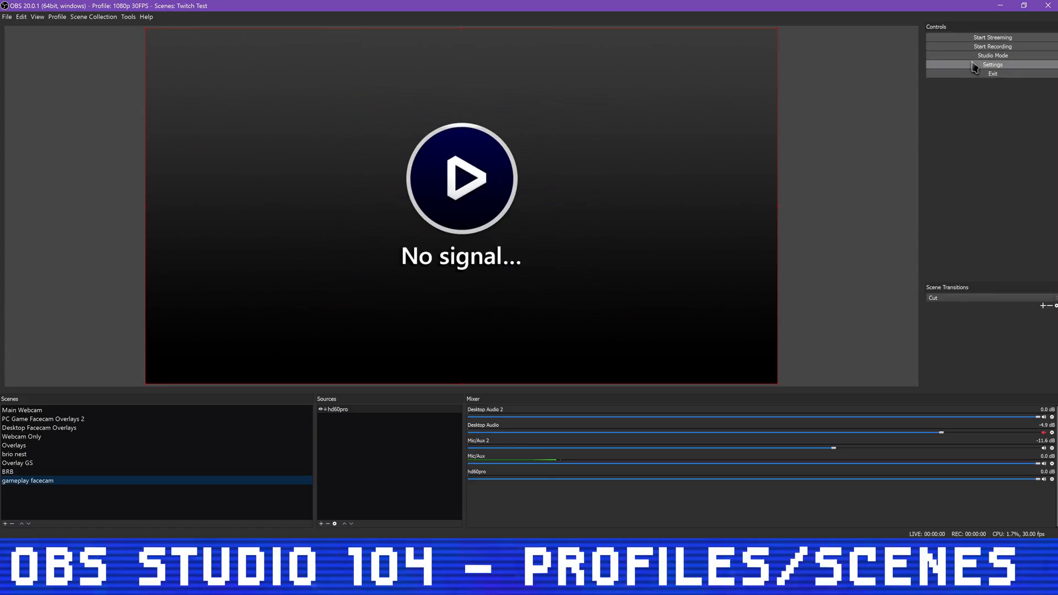
In the 1080p 30FPS profile's settings, set the unused auxiliary audio device to Disabled and apply.
left_click(991, 64)
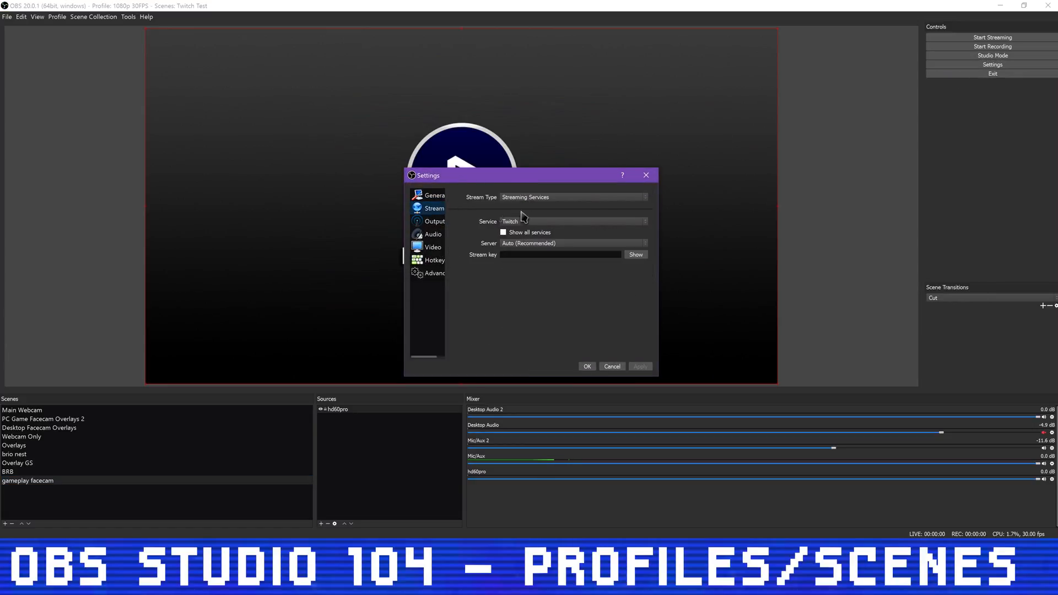
left_click(434, 220)
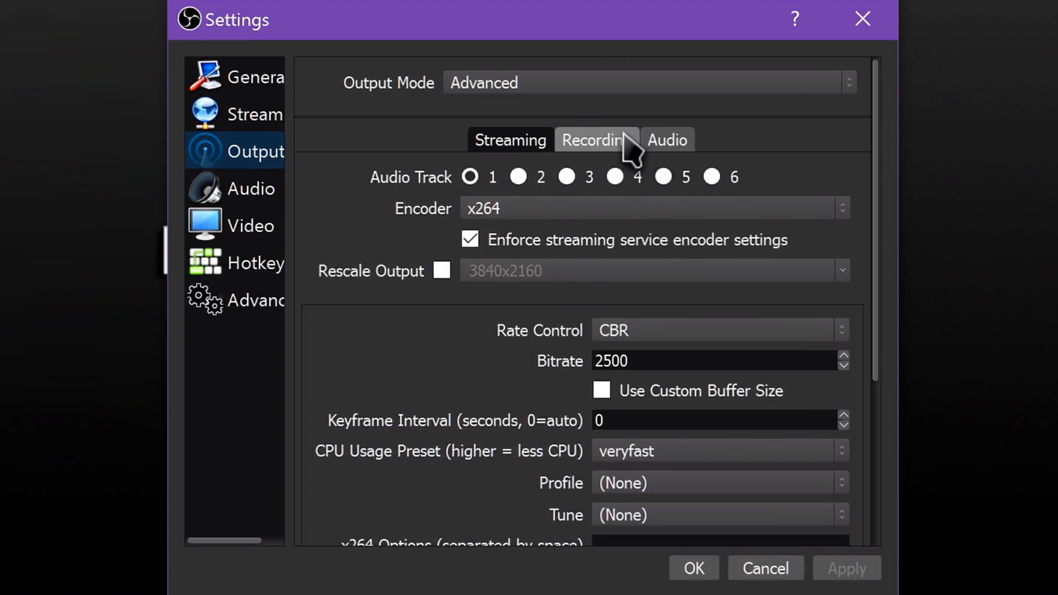
left_click(251, 188)
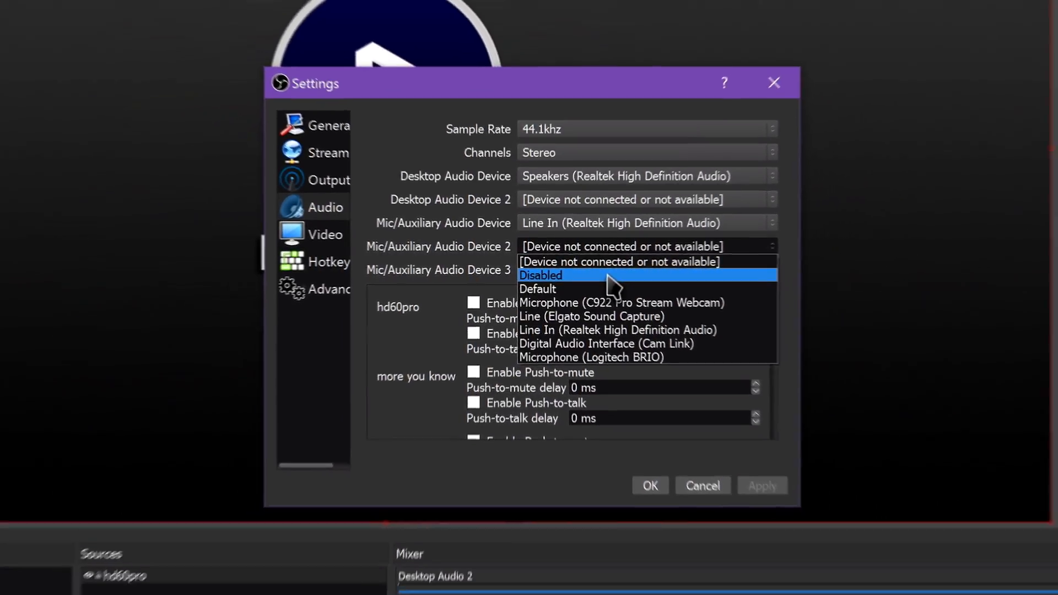
left_click(540, 276)
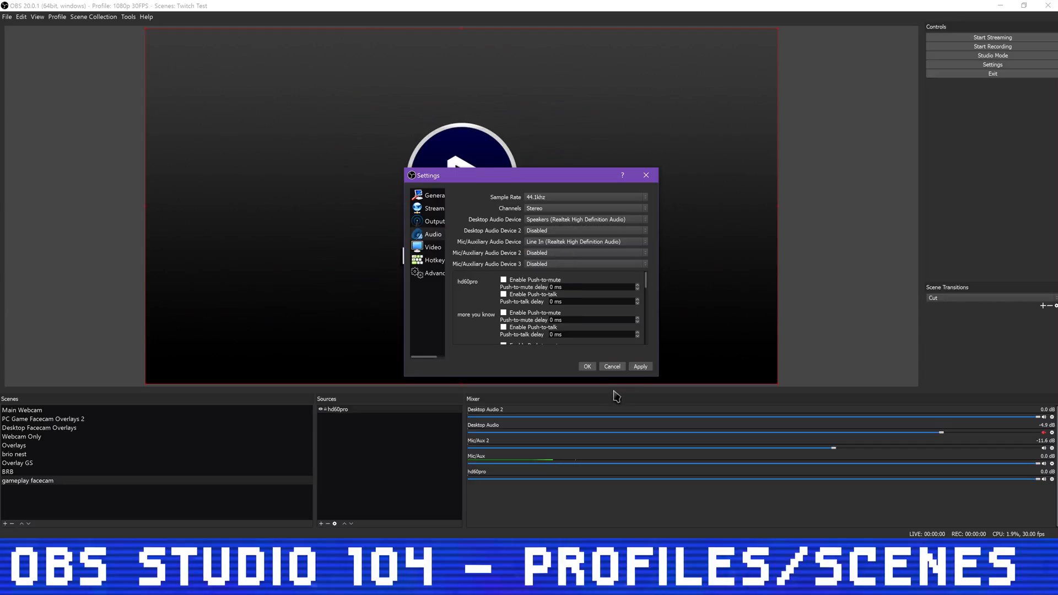
left_click(585, 365)
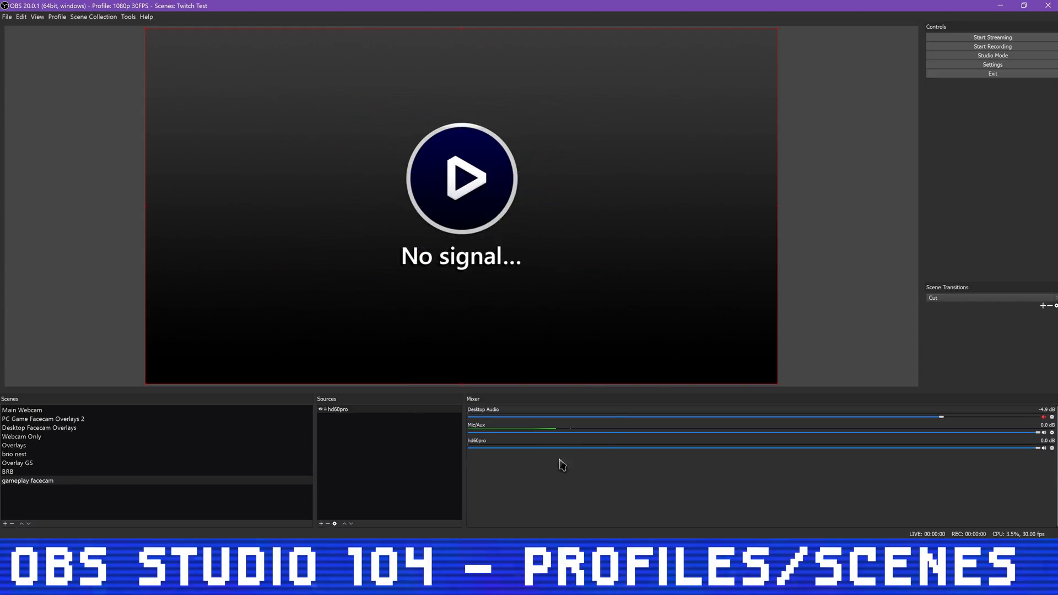
Switch to the 4K 60FPS NVENC profile and review its recording output and video settings.
left_click(56, 17)
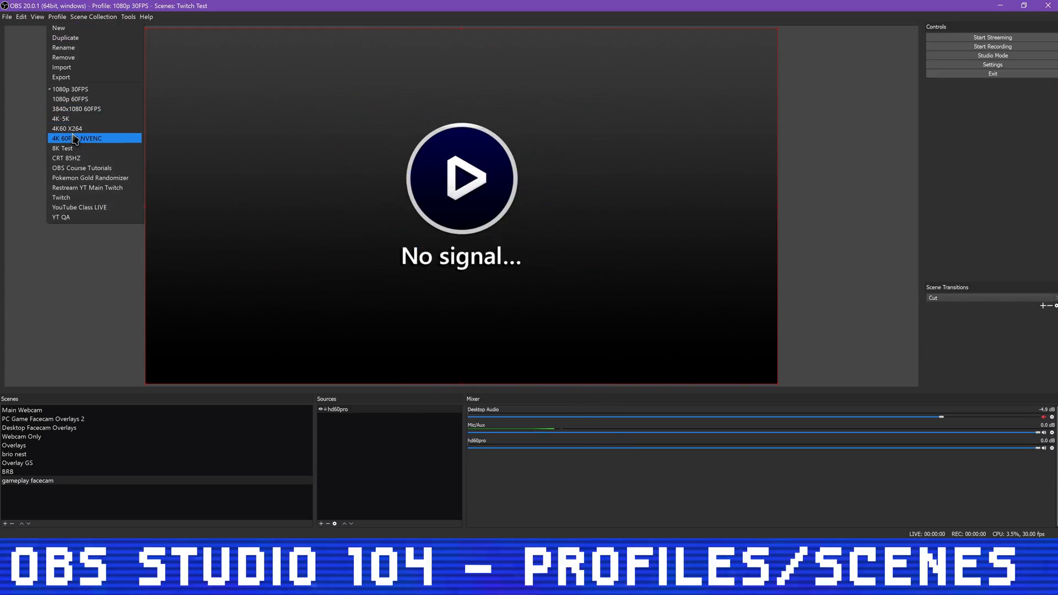
left_click(88, 139)
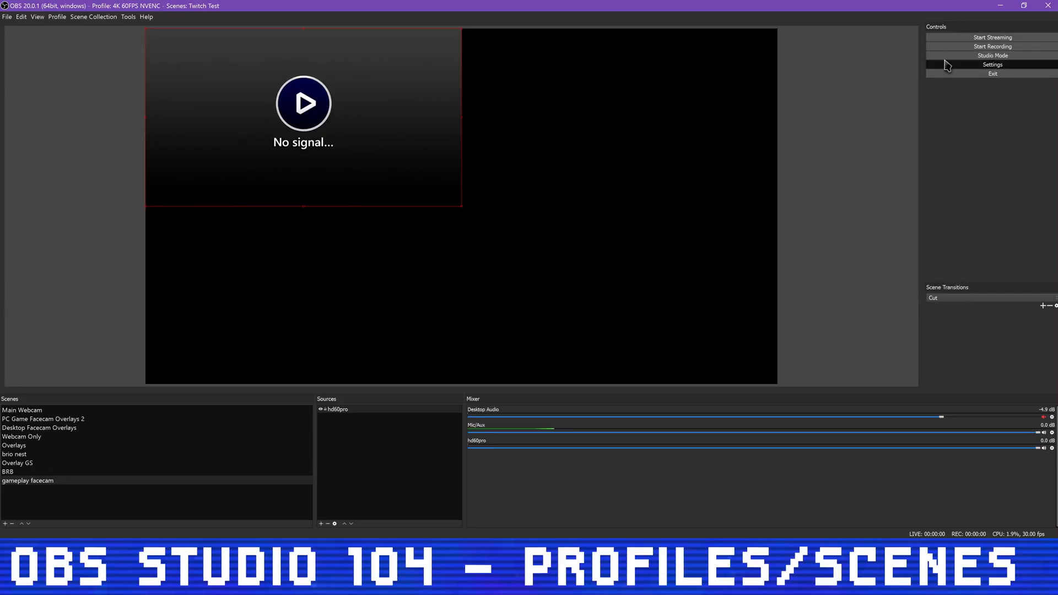
left_click(992, 64)
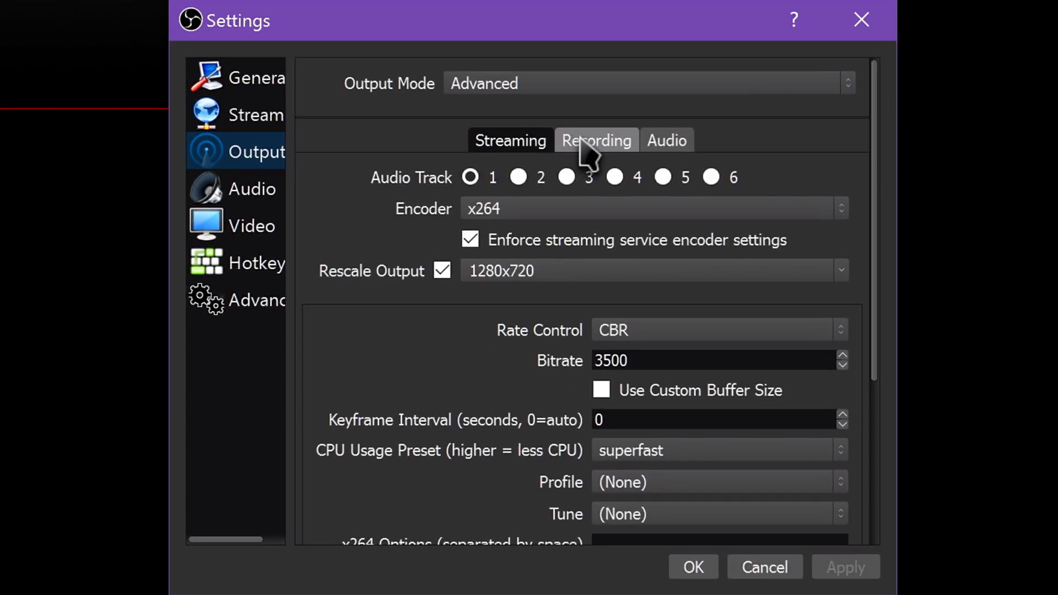
left_click(596, 140)
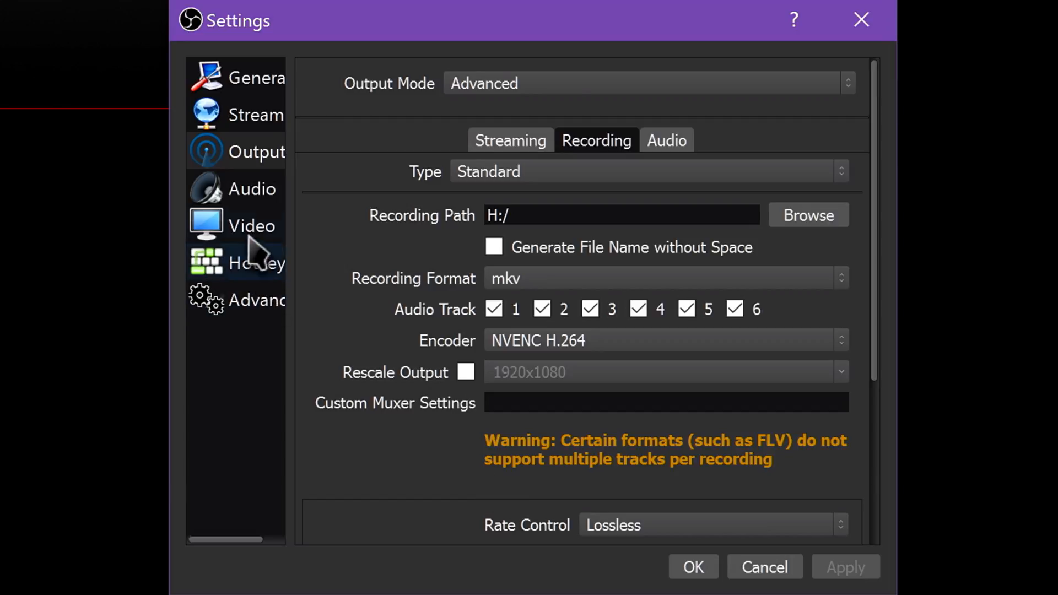
left_click(251, 225)
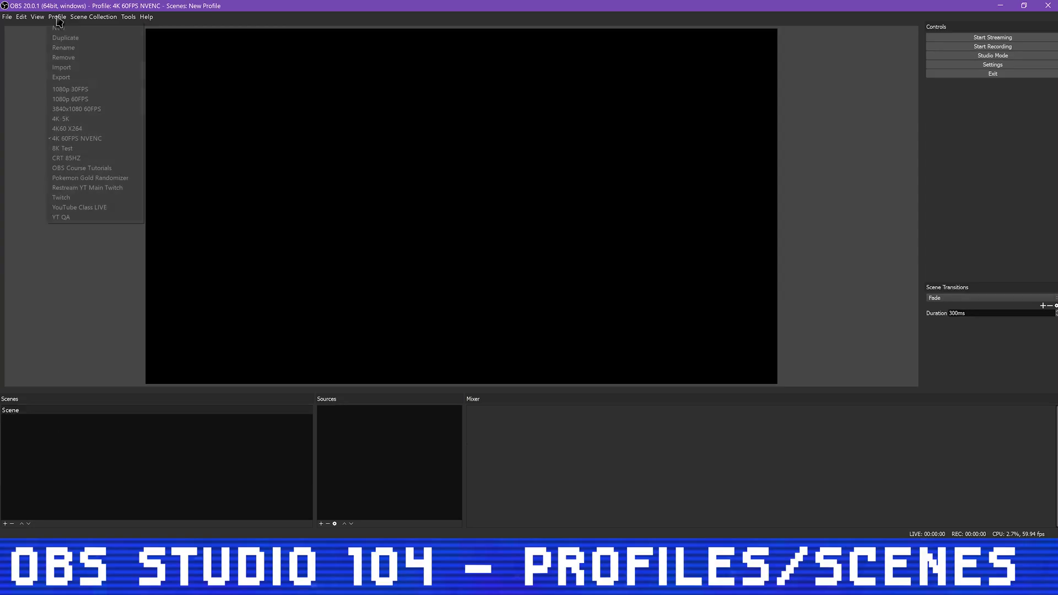
mouse_move(65, 37)
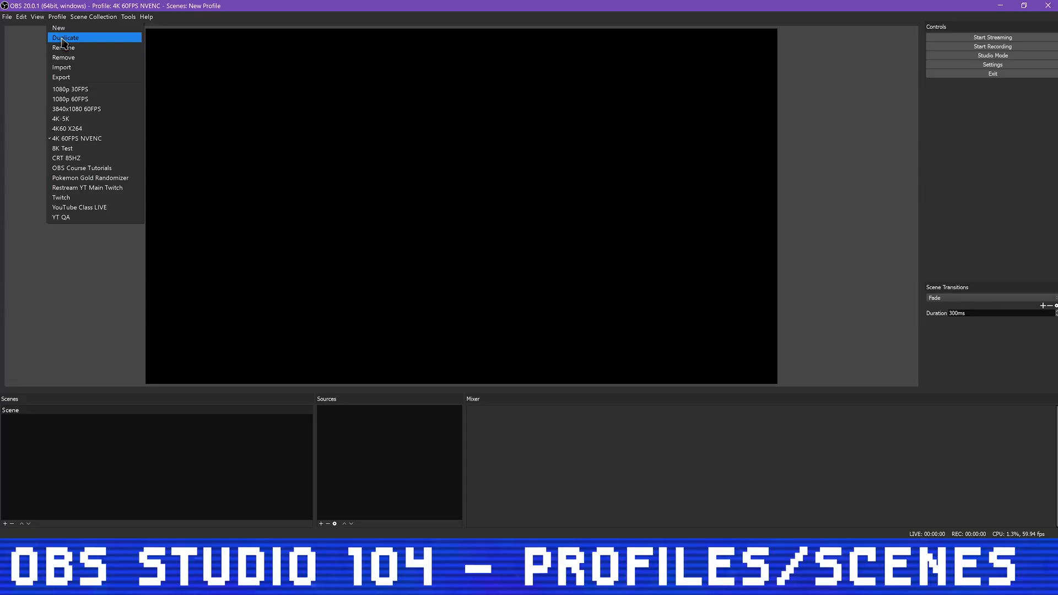
Duplicate the current profile as 'Duplicate Profile', then remove that copy again.
left_click(65, 37)
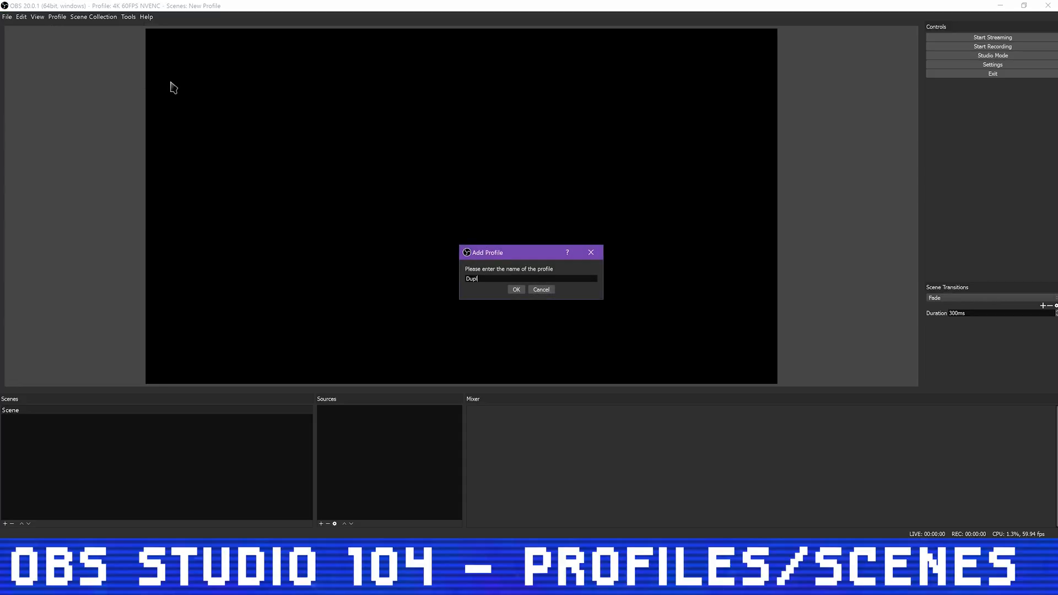
left_click(516, 290)
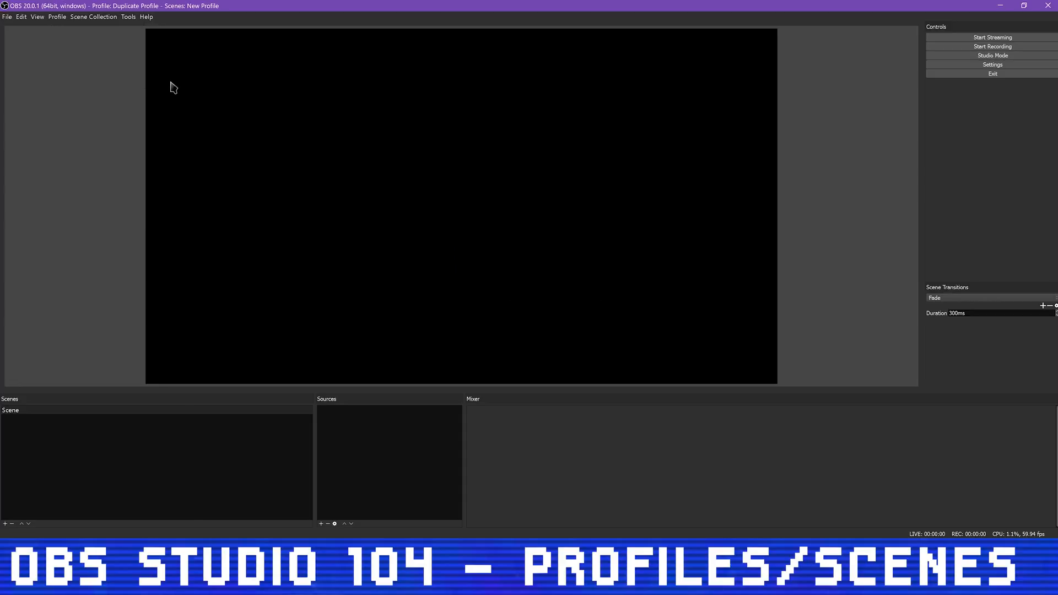
left_click(56, 17)
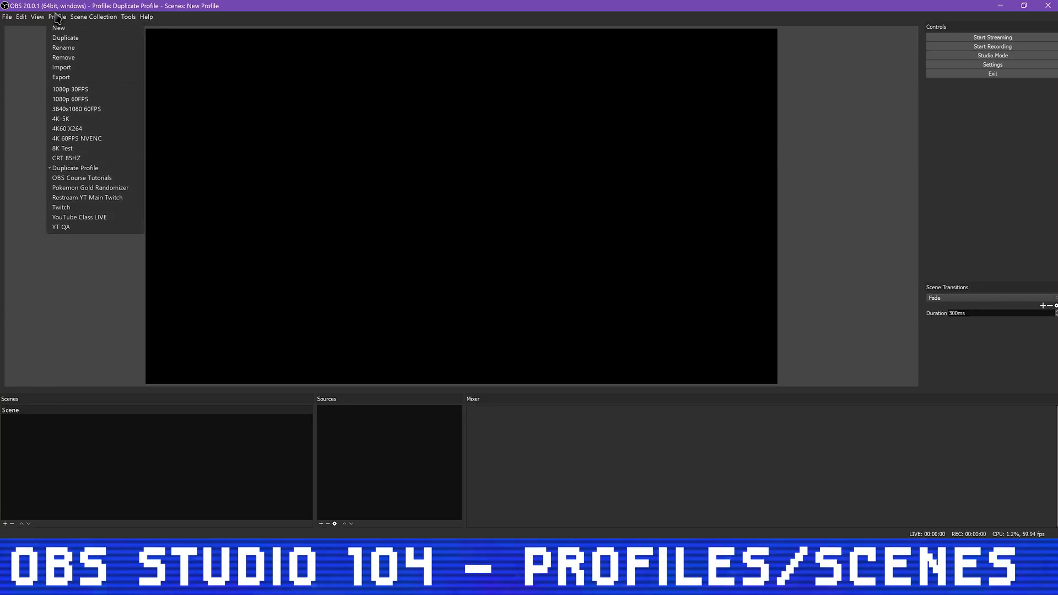
mouse_move(63, 57)
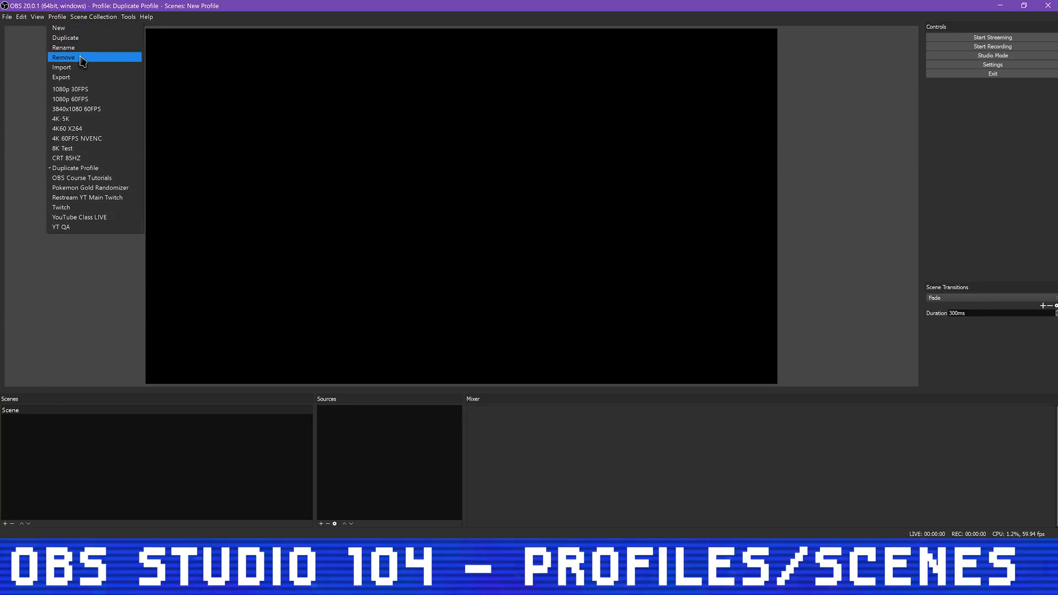
left_click(76, 139)
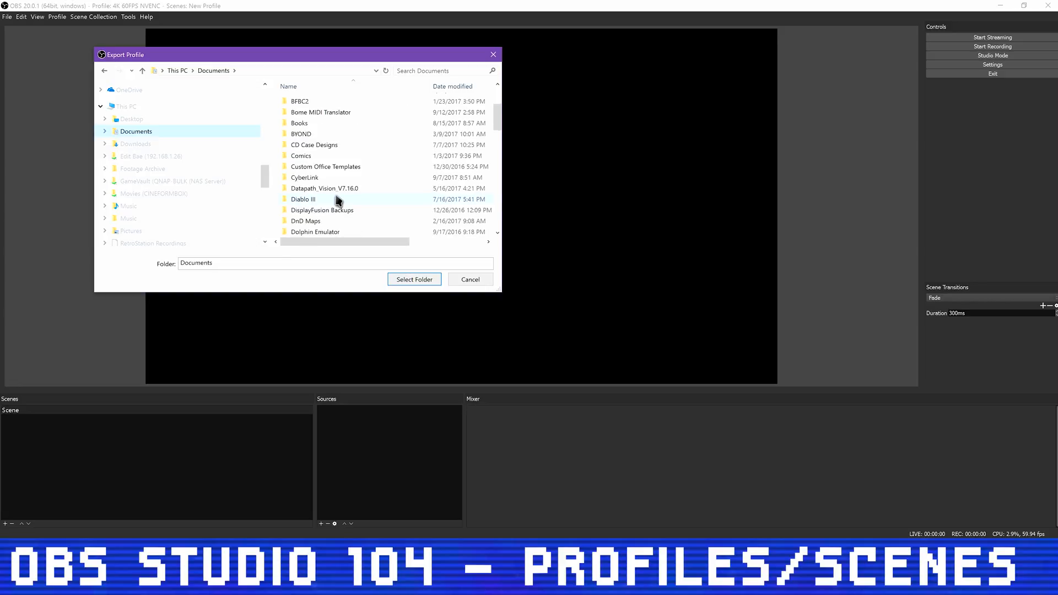
Export the 4K 60FPS NVENC profile into the OBS Profiles folder inside Documents.
scroll("down", 3)
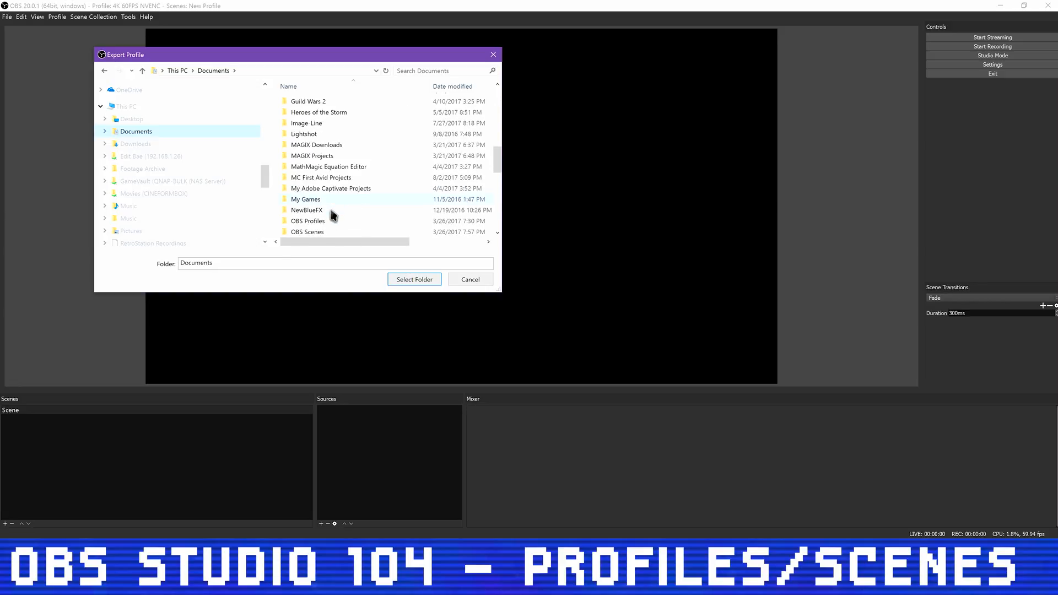
double_click(307, 220)
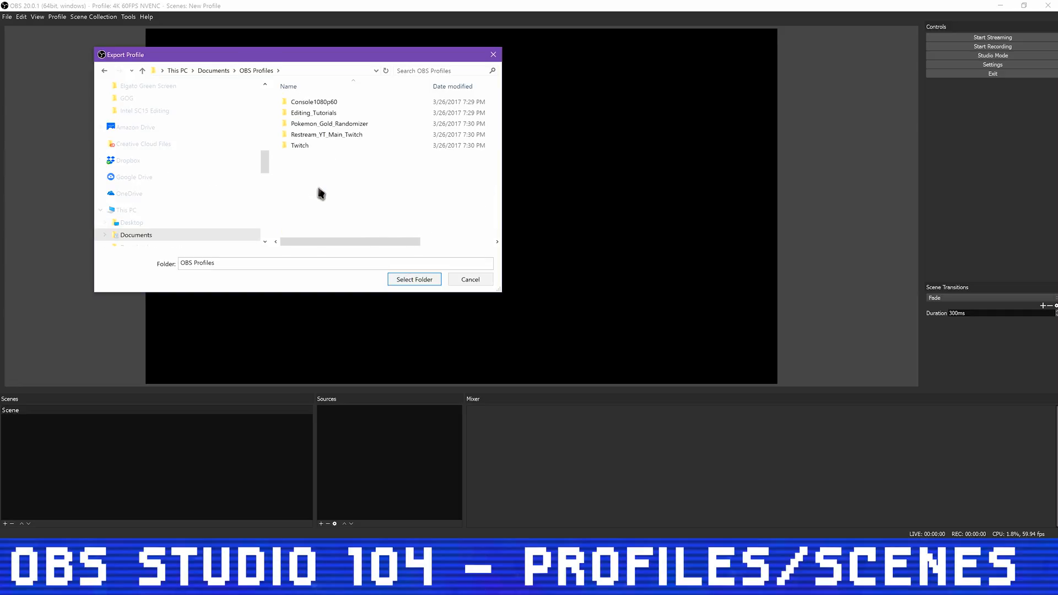
left_click(469, 278)
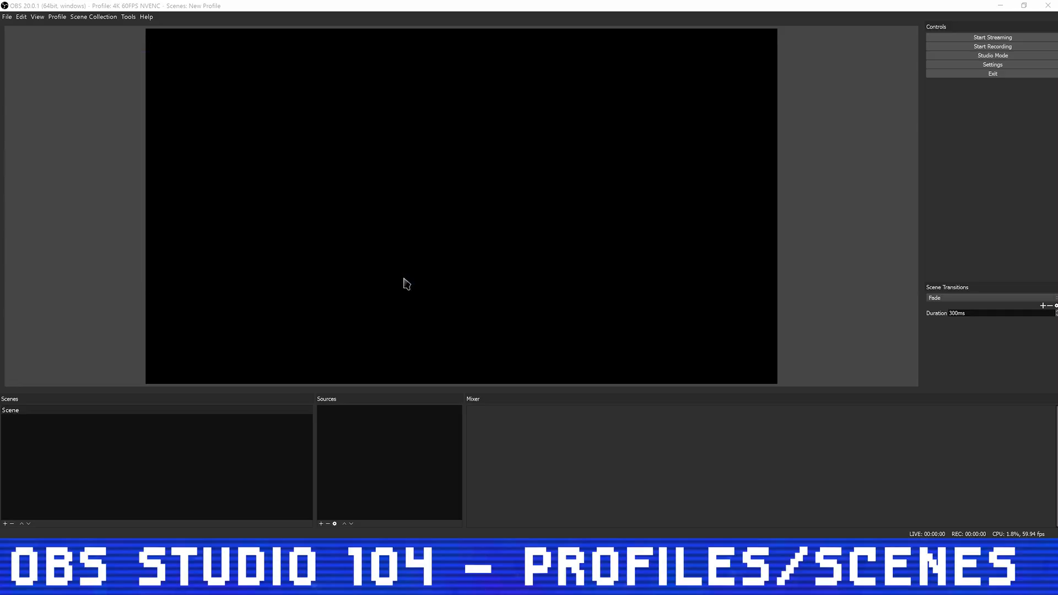
mouse_move(401, 279)
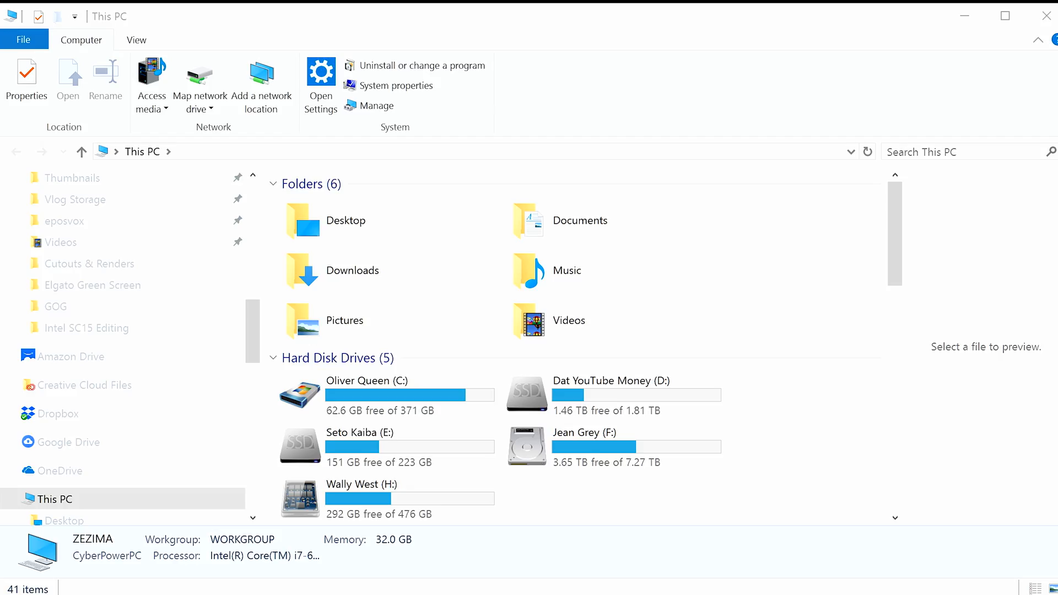
mouse_move(594, 312)
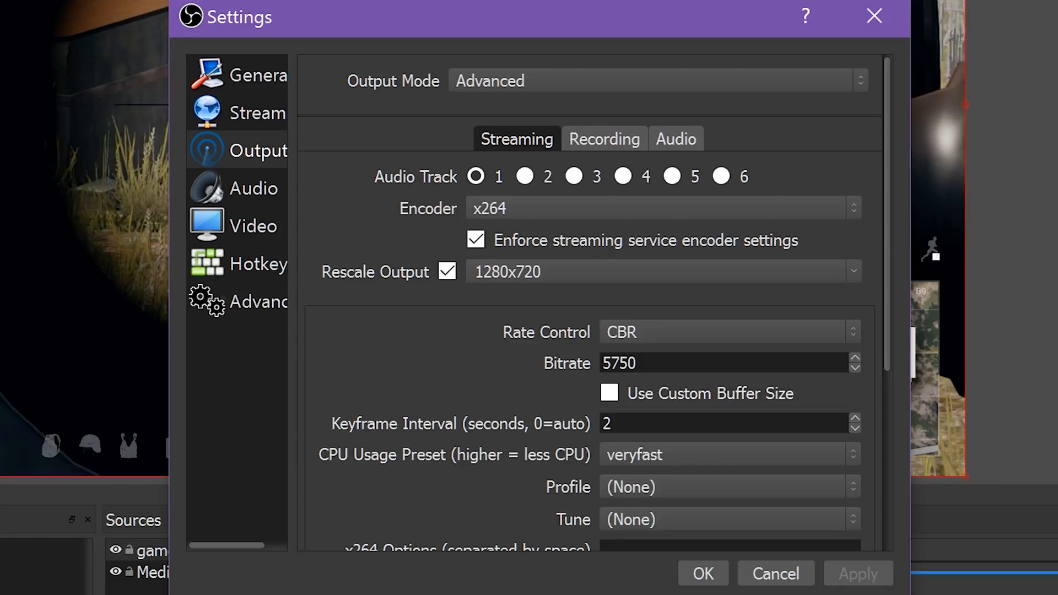
Review the recording output settings (NVENC H.264, 30000 VBR), then show the 1920x1080 video settings.
left_click(605, 138)
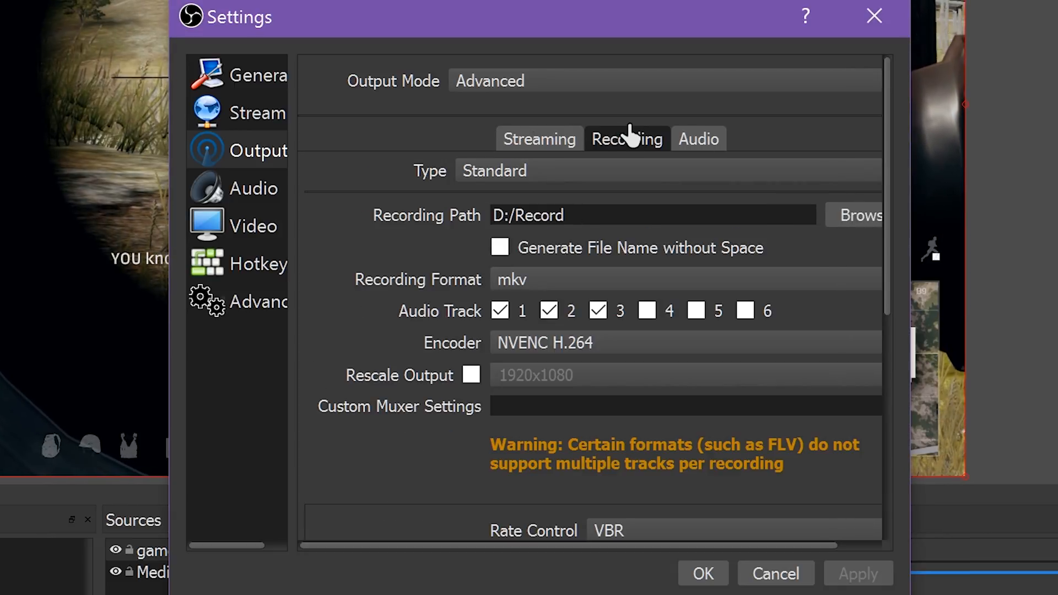
mouse_move(895, 293)
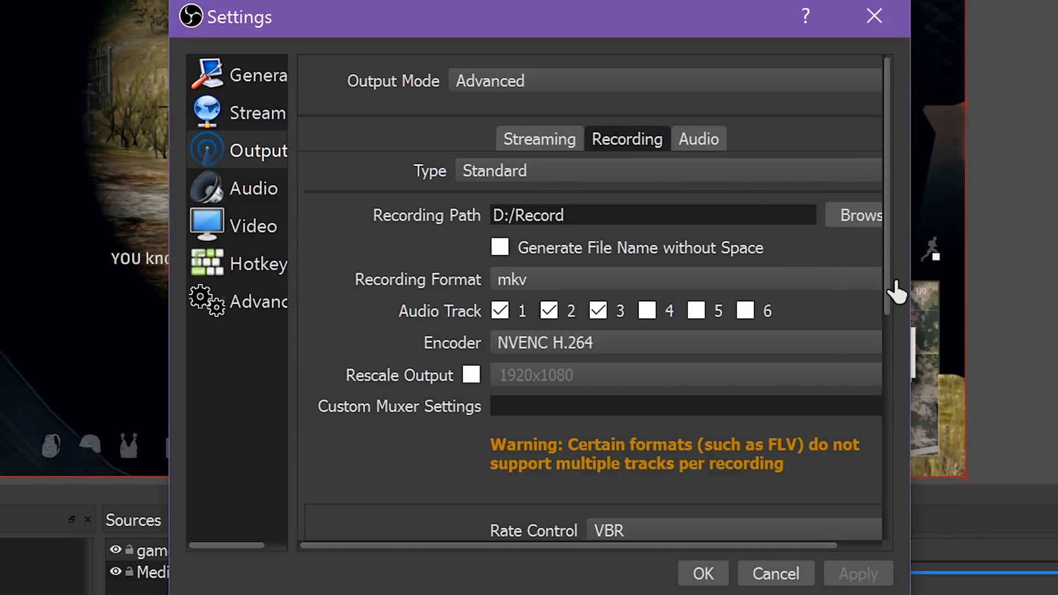
scroll("down", 3)
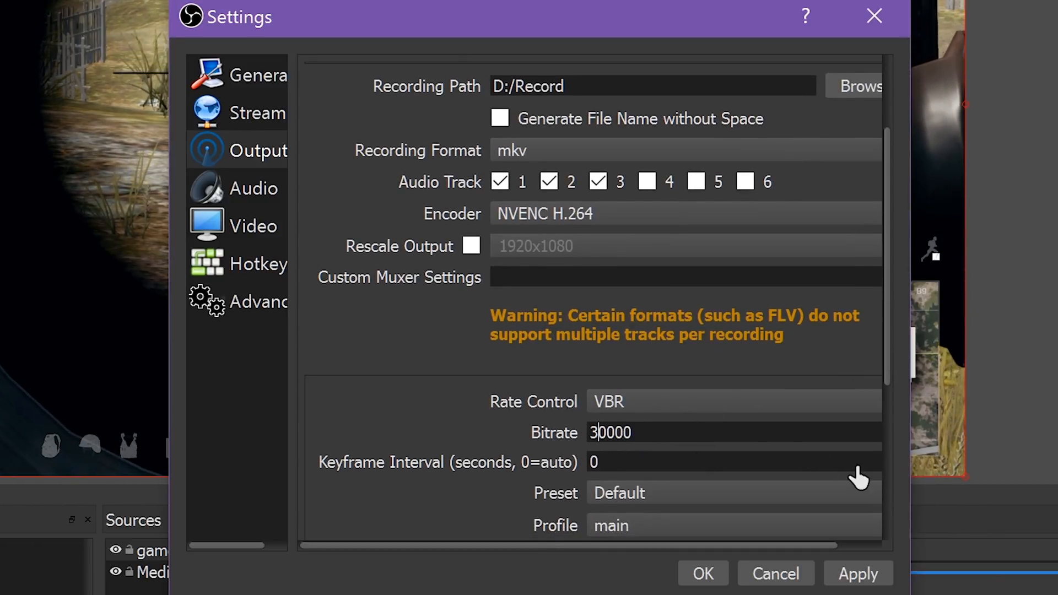
left_click(255, 226)
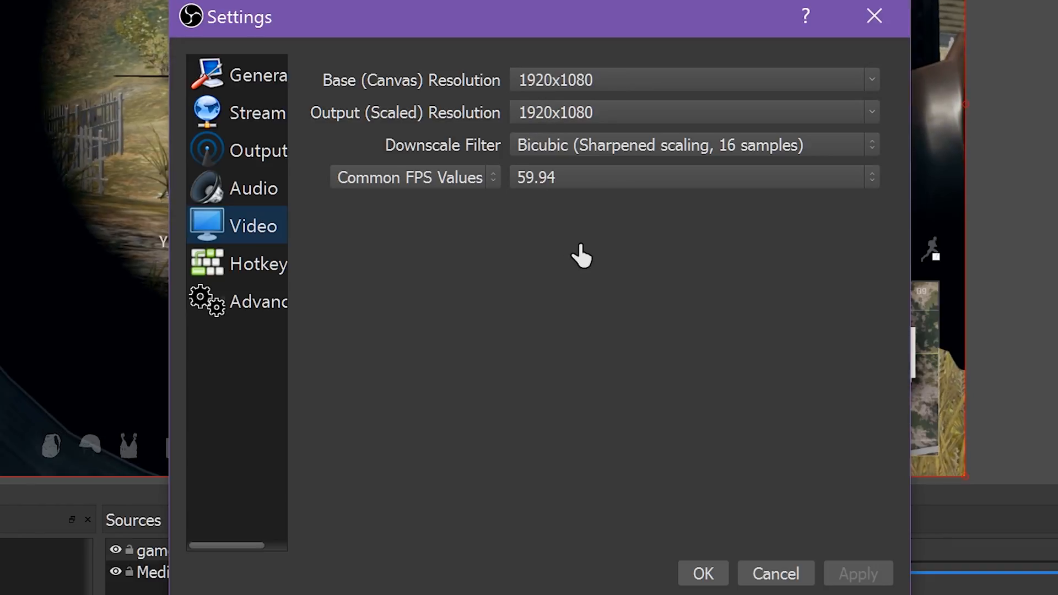
Assign Speakers (Realtek) as the 4K 5K profile's desktop audio device and apply.
left_click(220, 151)
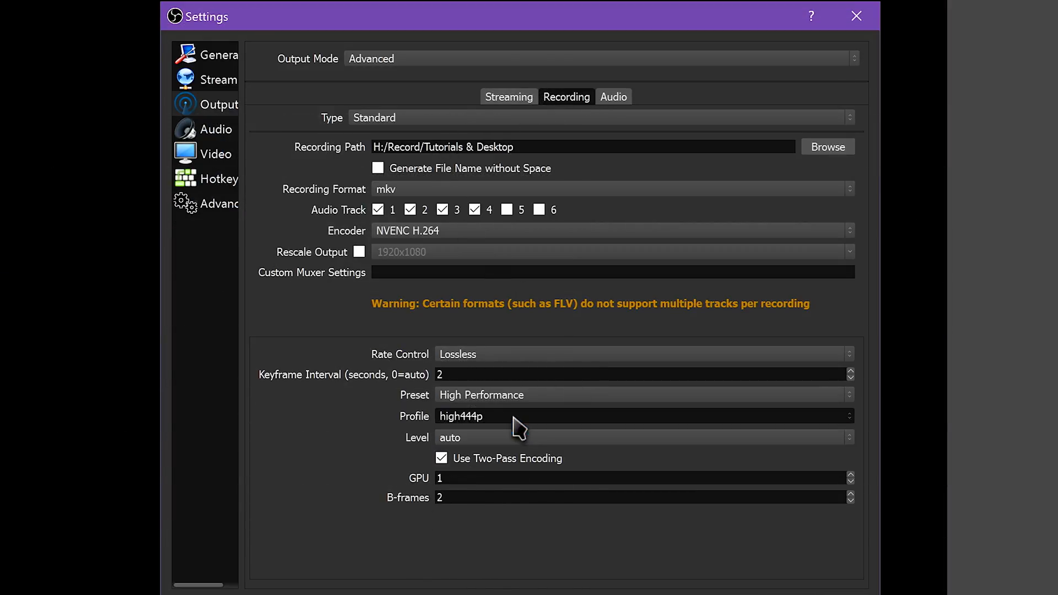
left_click(216, 129)
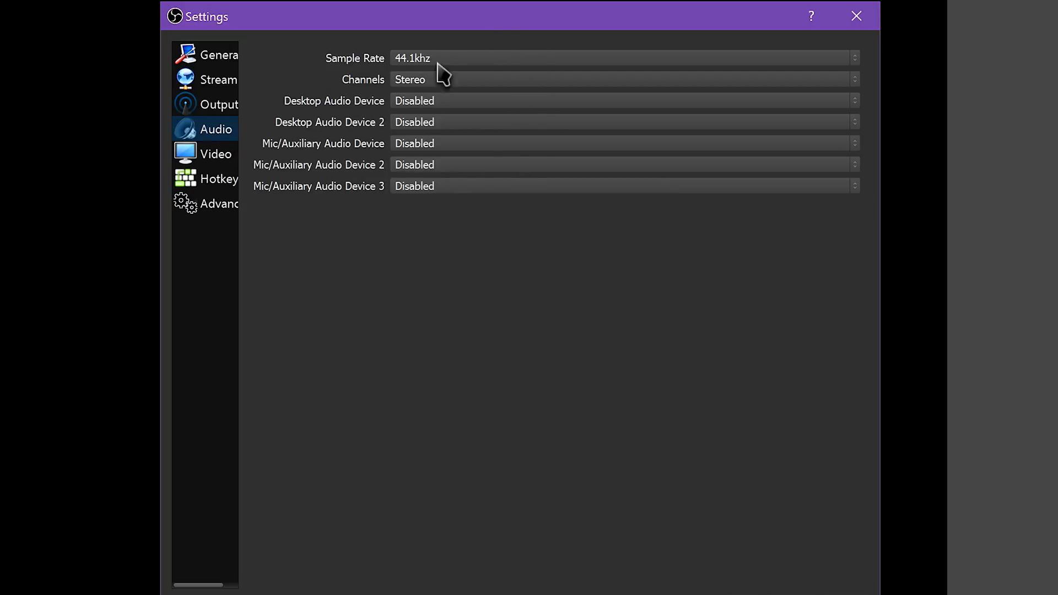
left_click(620, 100)
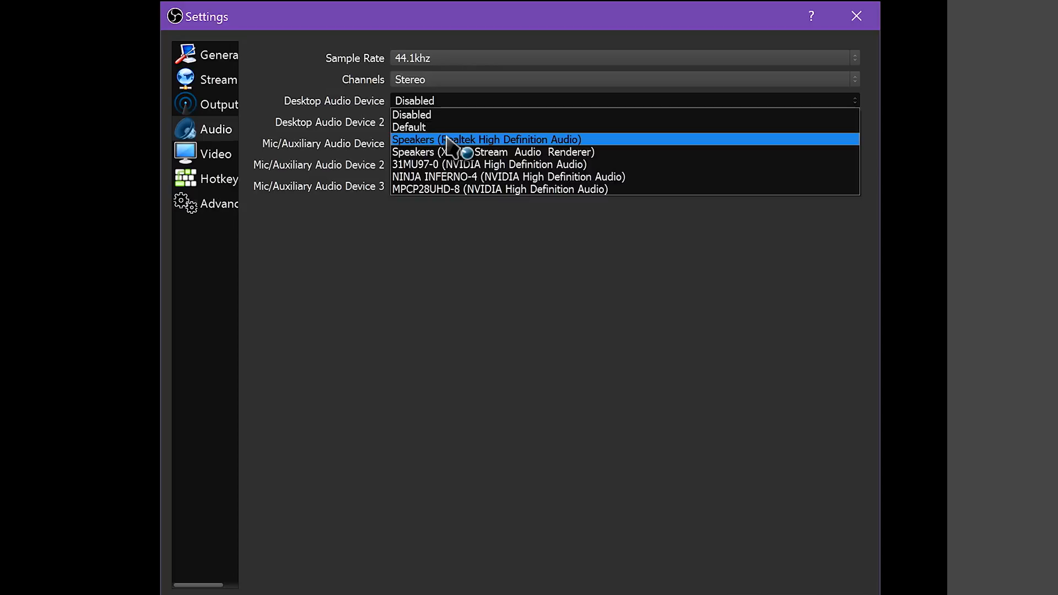
left_click(486, 140)
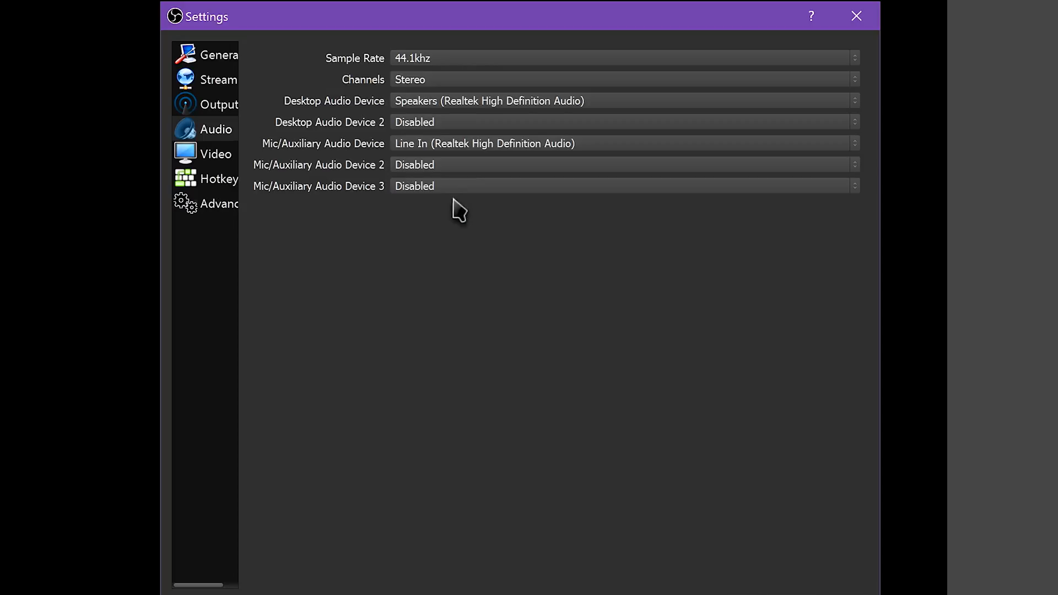
left_click(216, 129)
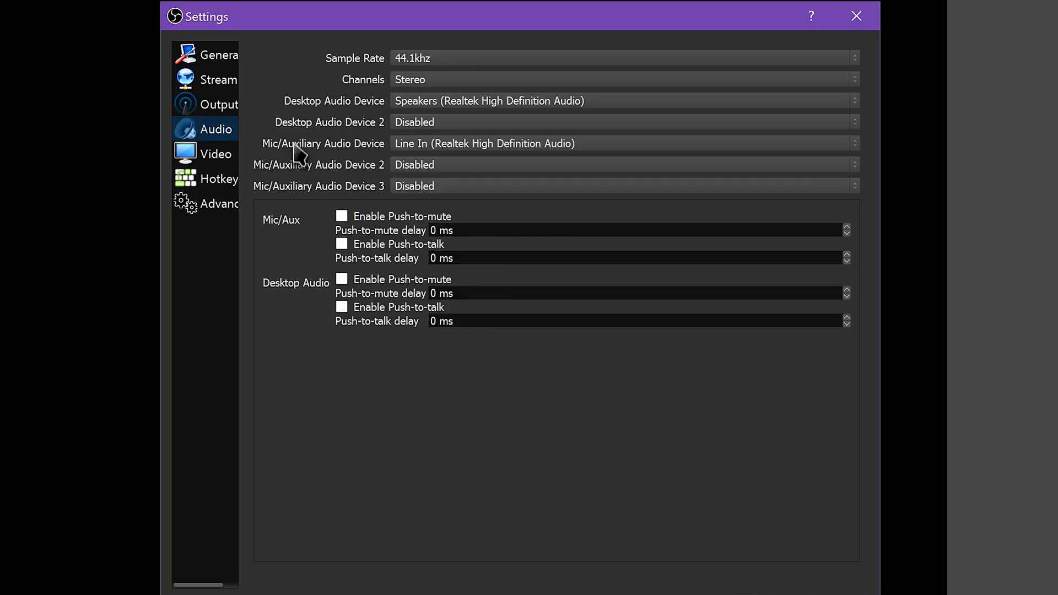
Check the 5120x2880 video resolution and save the settings.
left_click(216, 154)
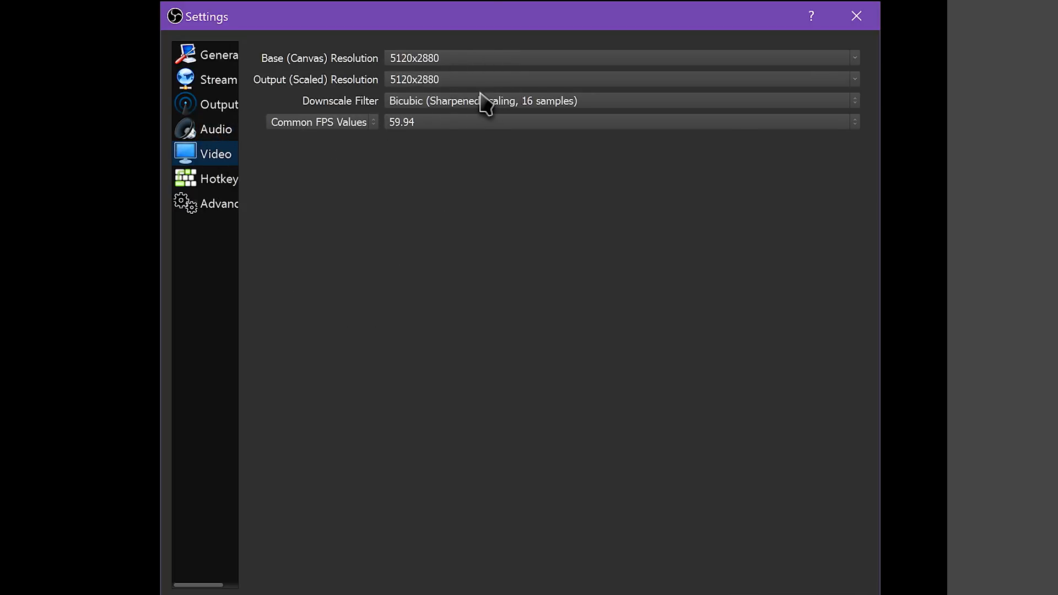
left_click(855, 15)
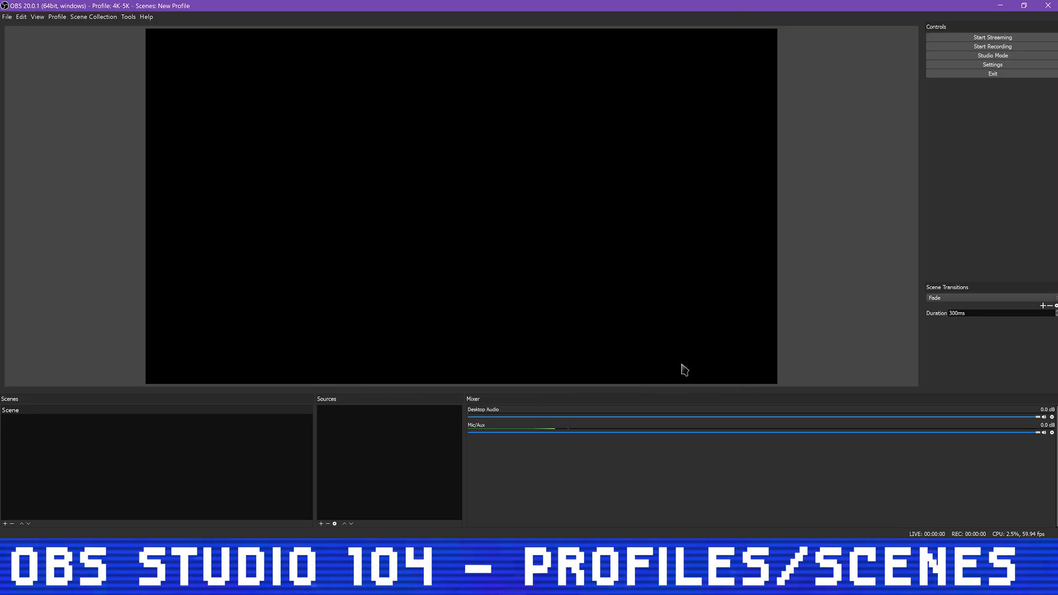
mouse_move(396, 62)
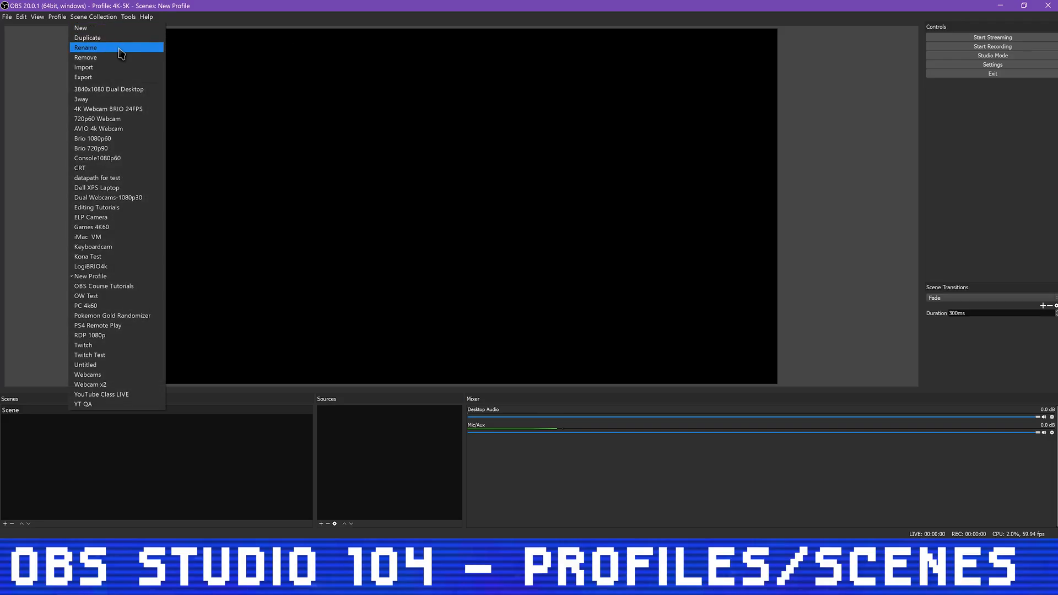
Rename the scene collection to Test, then remove it so 3840x1080 Dual Desktop loads.
left_click(86, 47)
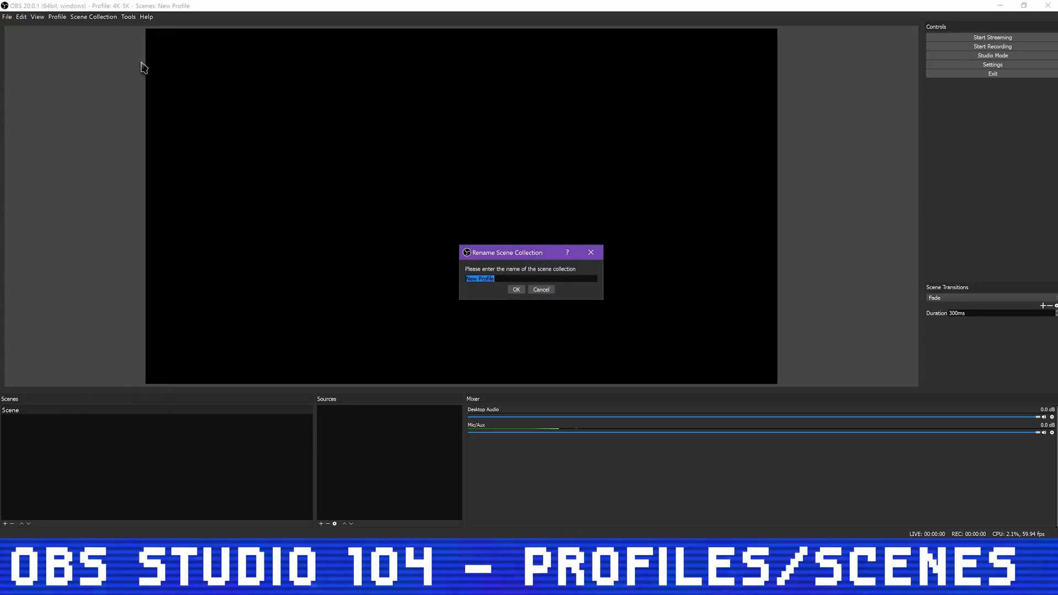
left_click(516, 289)
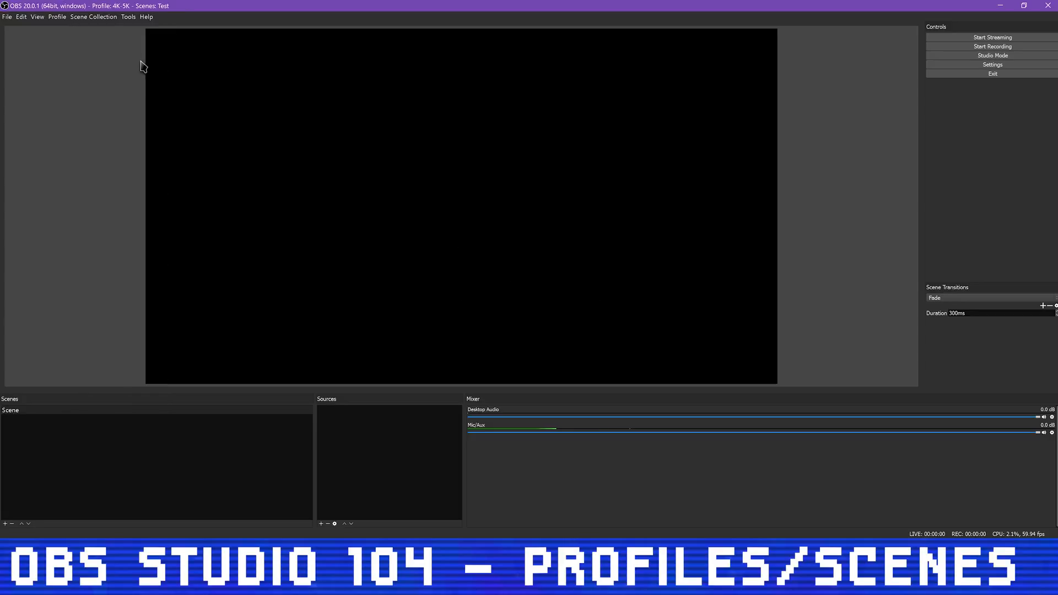
left_click(92, 17)
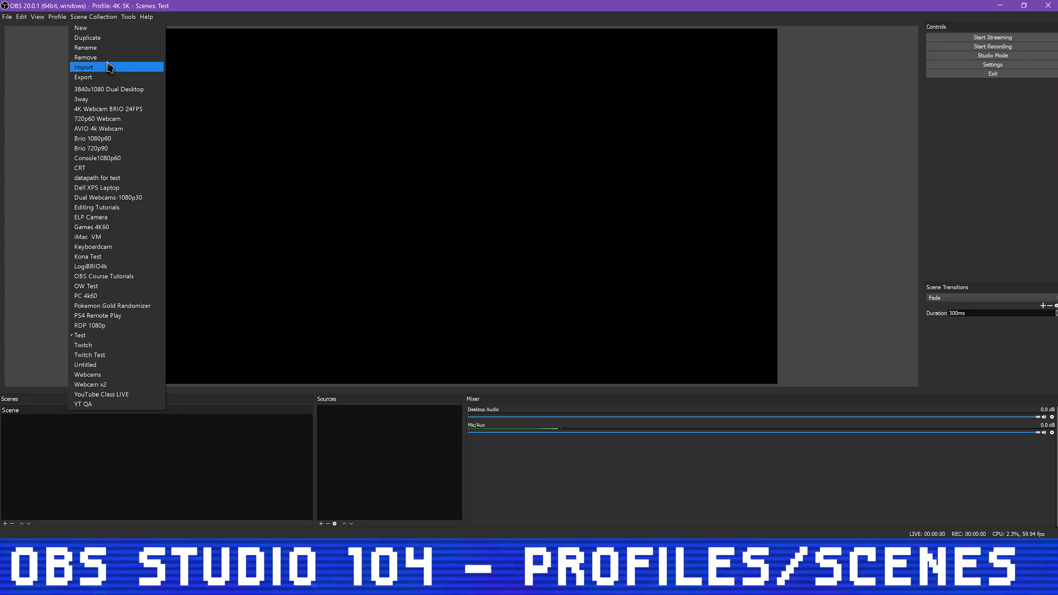
left_click(86, 57)
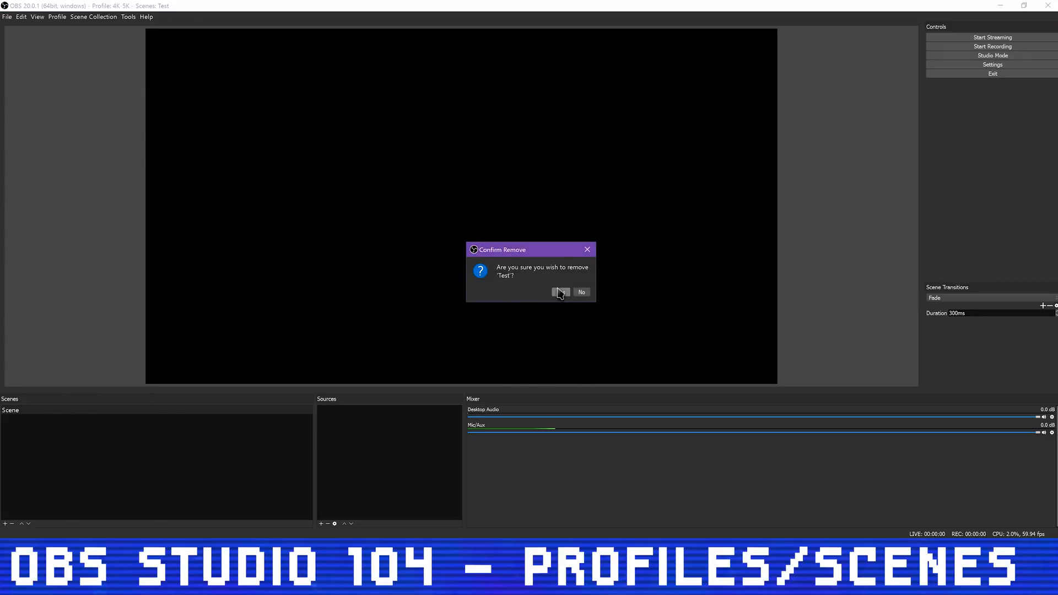
left_click(561, 292)
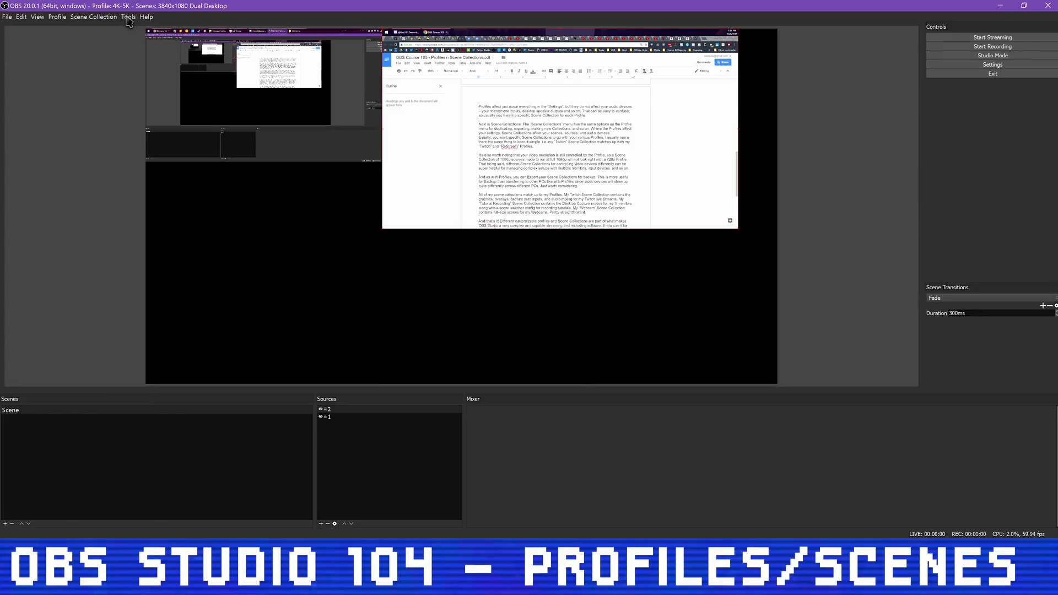
Export the 3840x1080 Dual Desktop scene collection as JSON into the OBS Profiles folder.
left_click(93, 17)
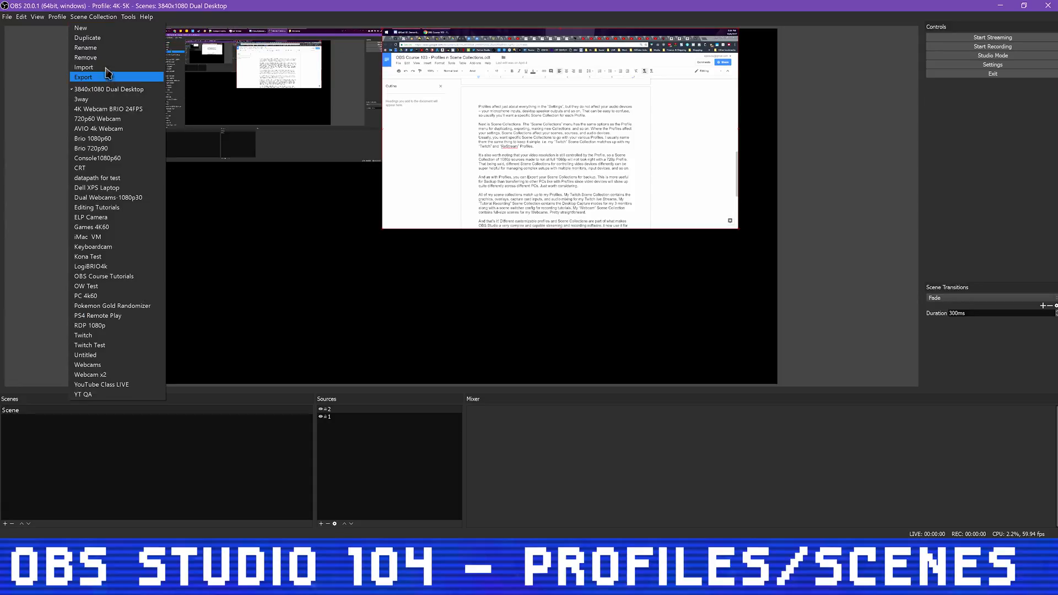
mouse_move(84, 67)
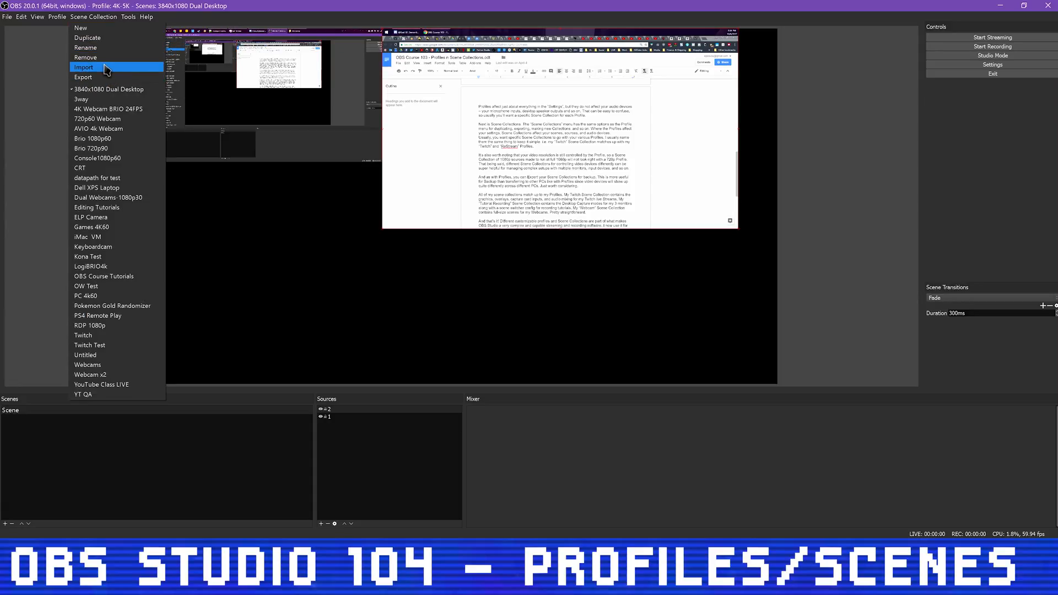
mouse_move(101, 79)
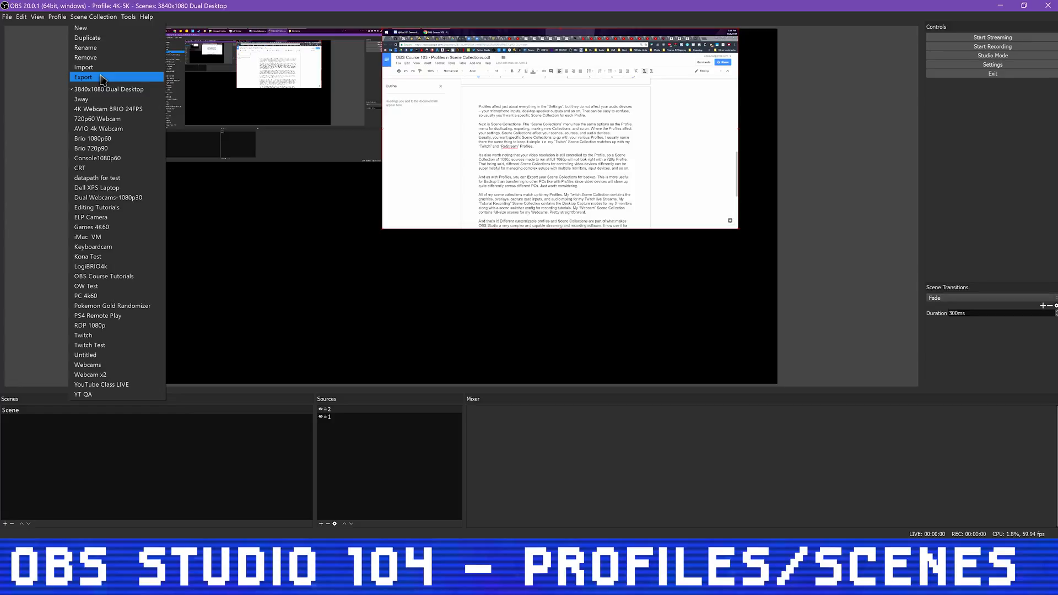
left_click(83, 78)
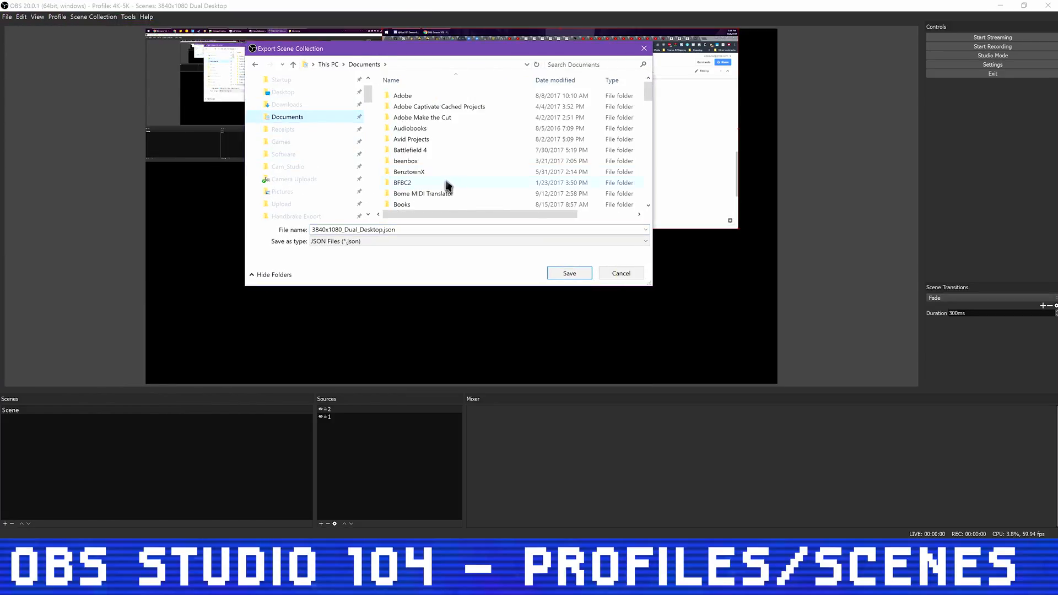
scroll("down", 3)
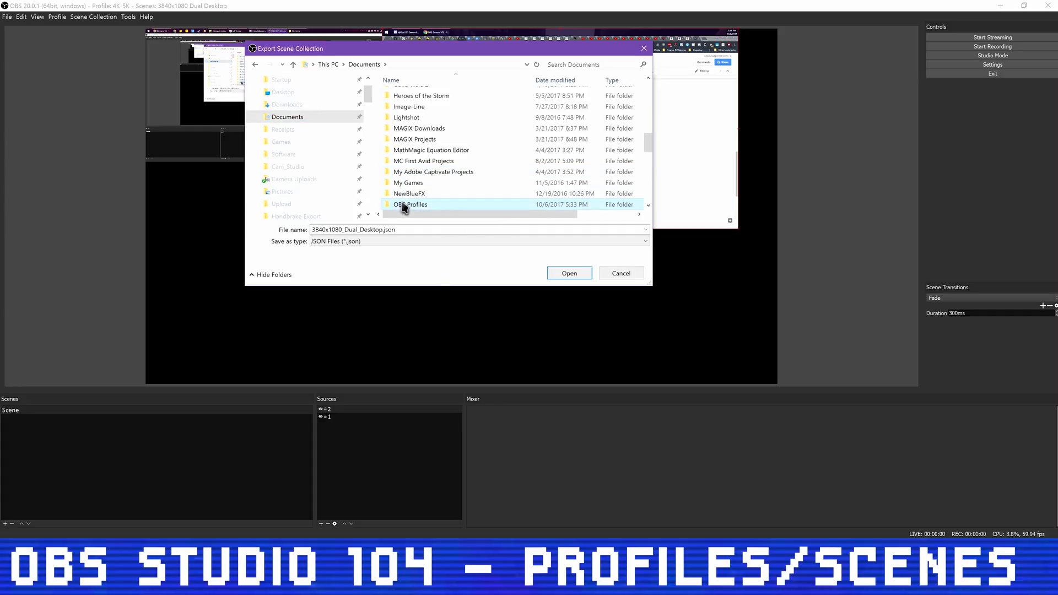
double_click(409, 205)
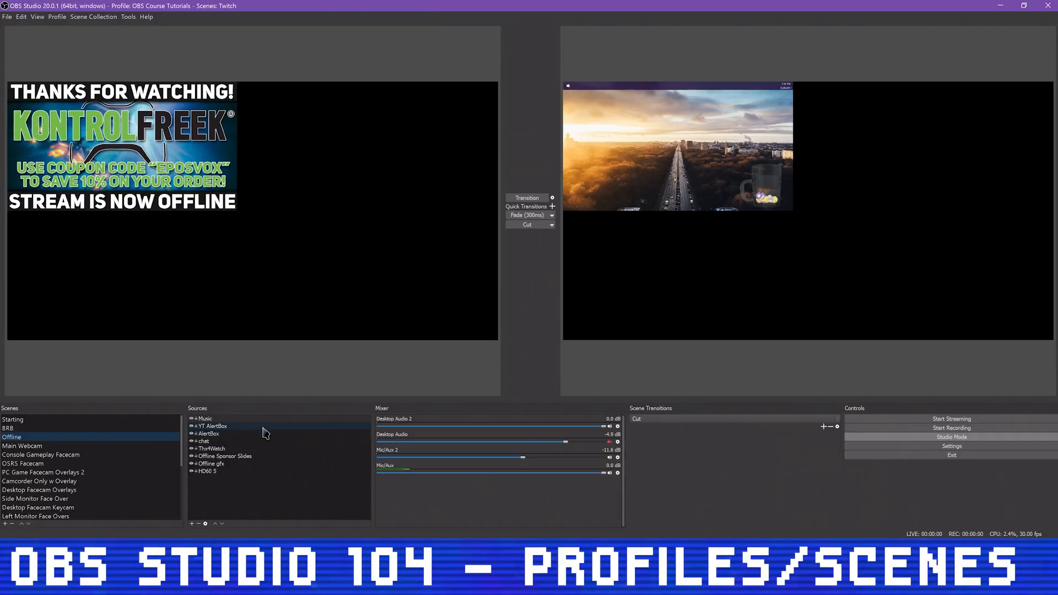
Browse the YT AlertBox, Main Webcam and Brio items, then switch to the Twitch scene collection.
left_click(213, 425)
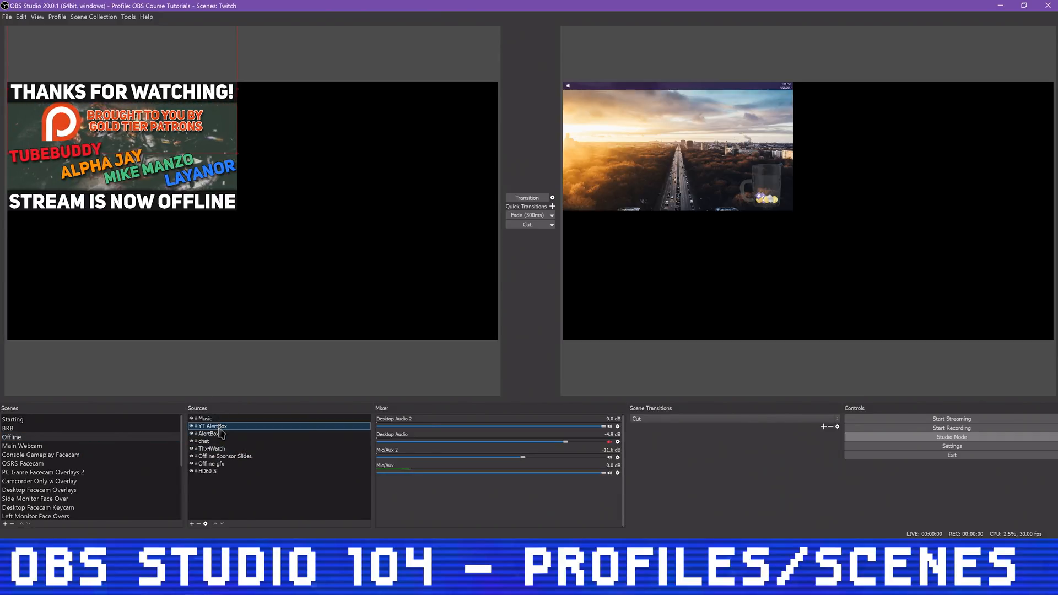
left_click(43, 472)
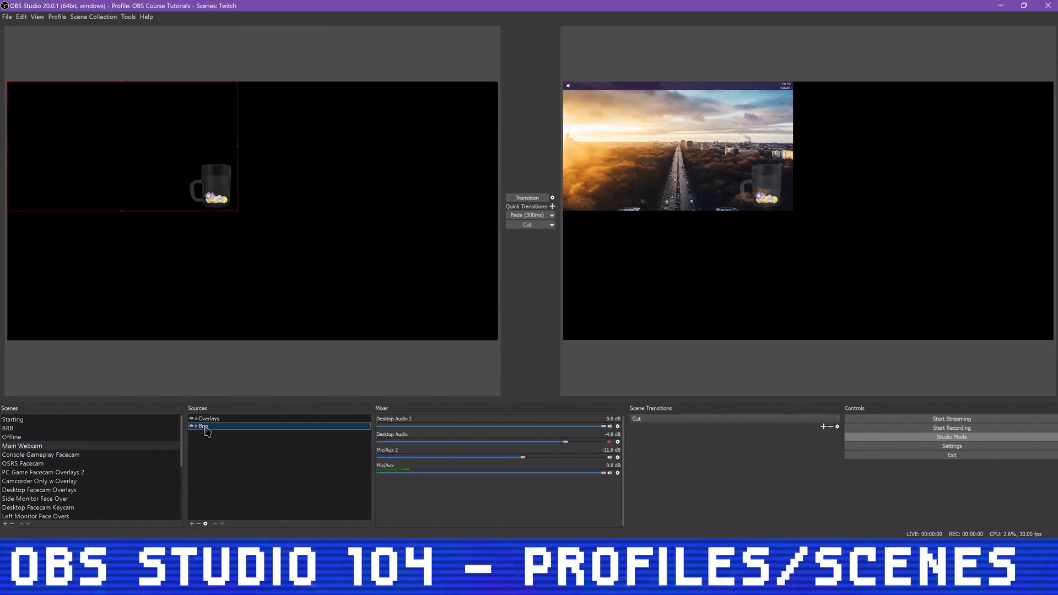
left_click(41, 454)
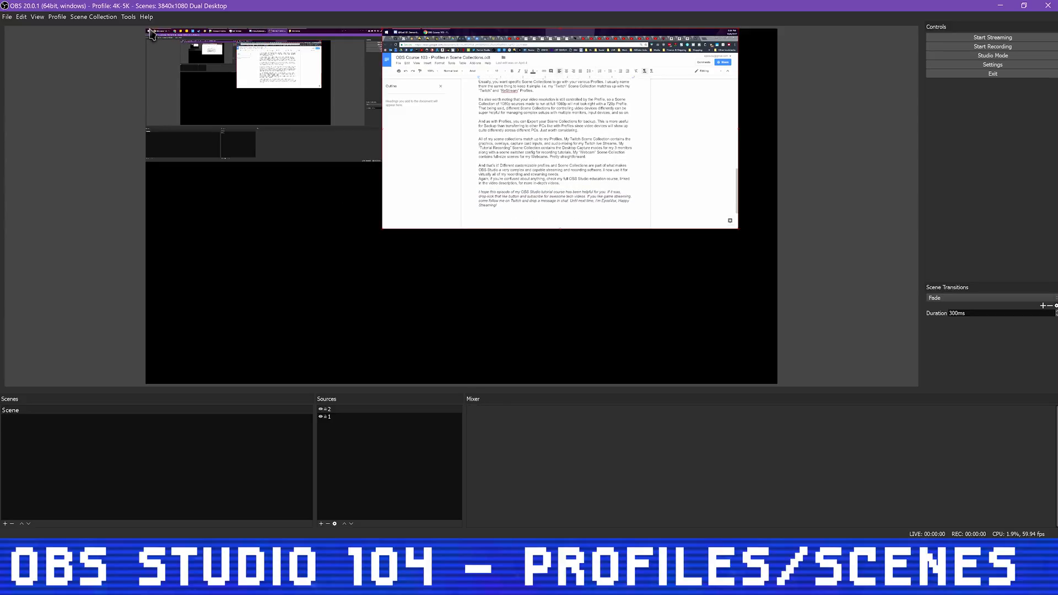
left_click(92, 17)
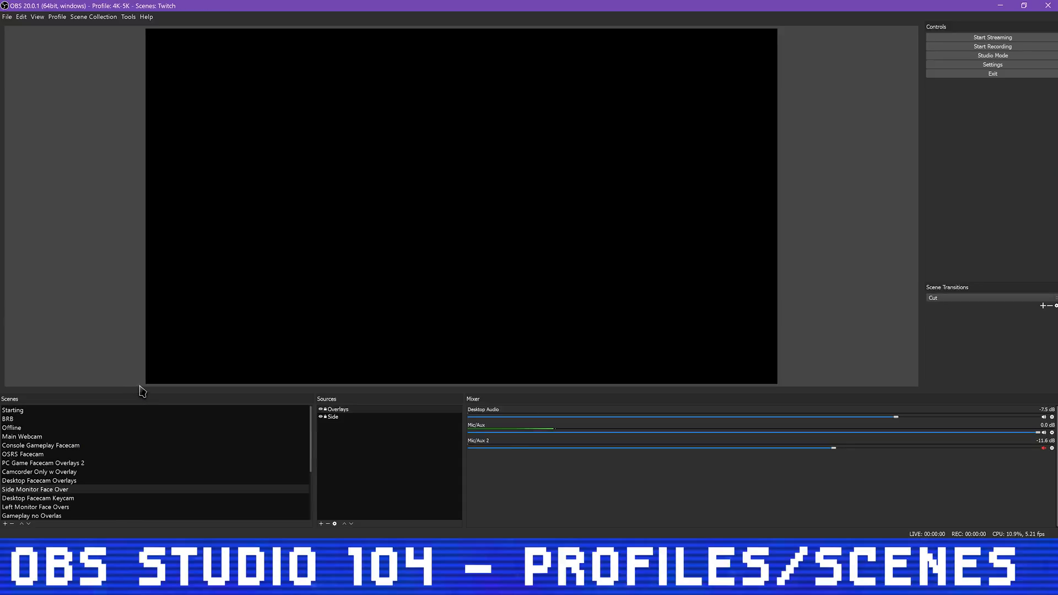
mouse_move(172, 398)
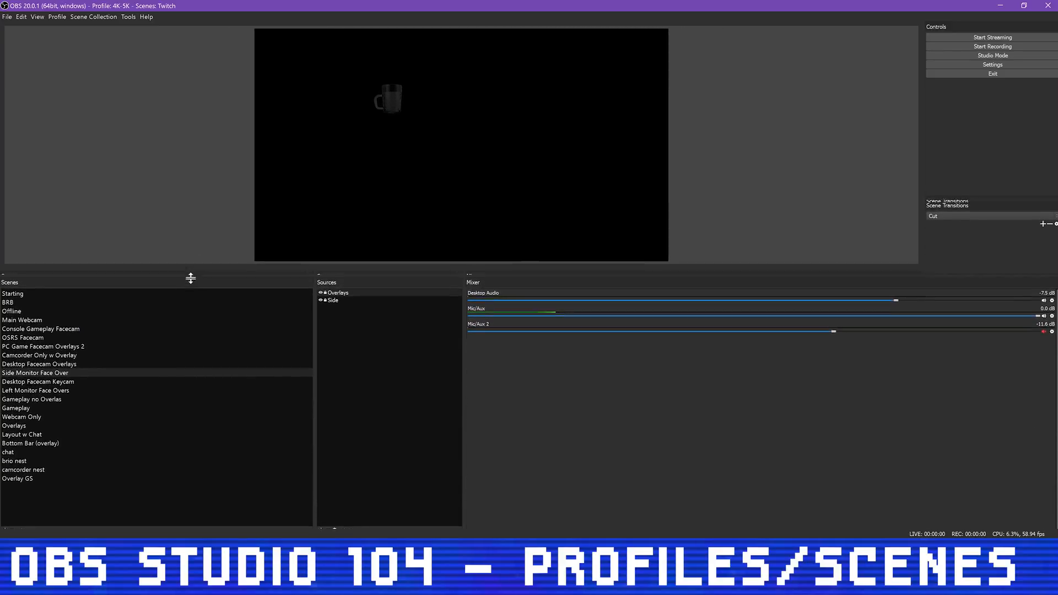
Preview Main Webcam, BRB, OSRS Facecam, Console Gameplay Facecam and Desktop Facecam Overlays scenes.
left_click(22, 344)
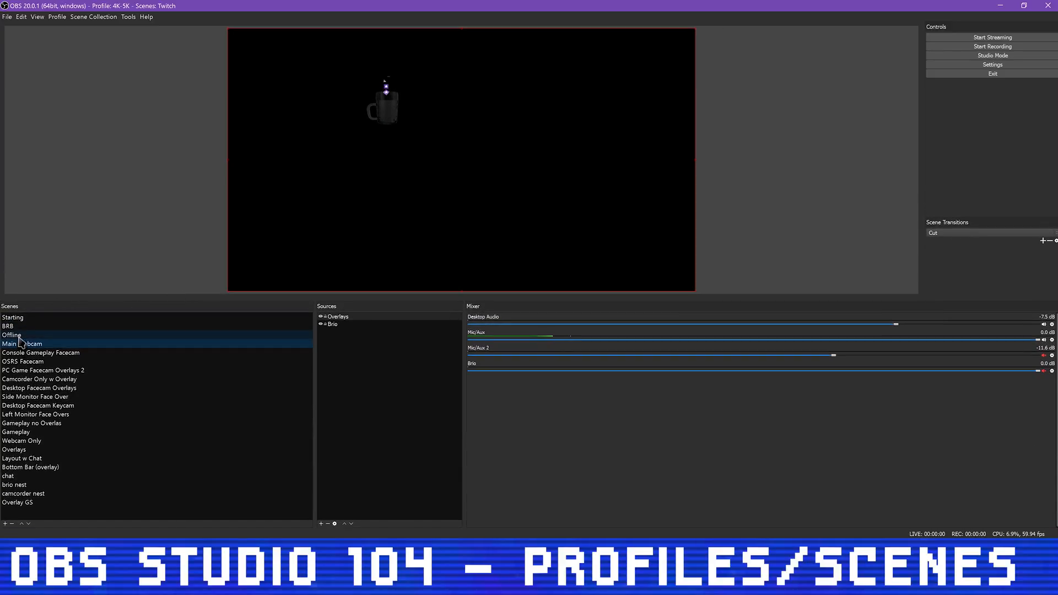
left_click(11, 335)
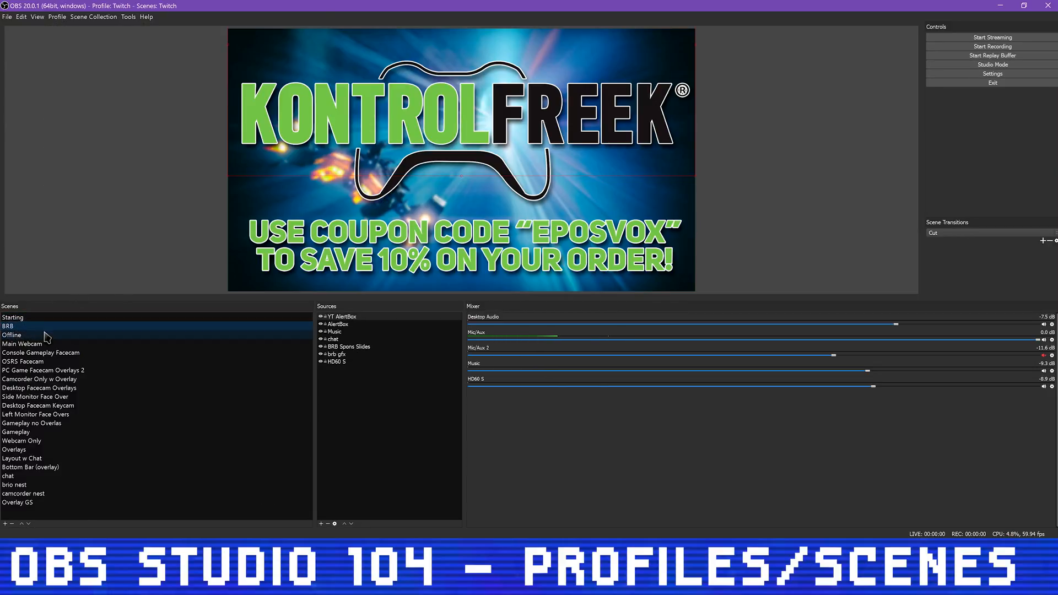
left_click(22, 361)
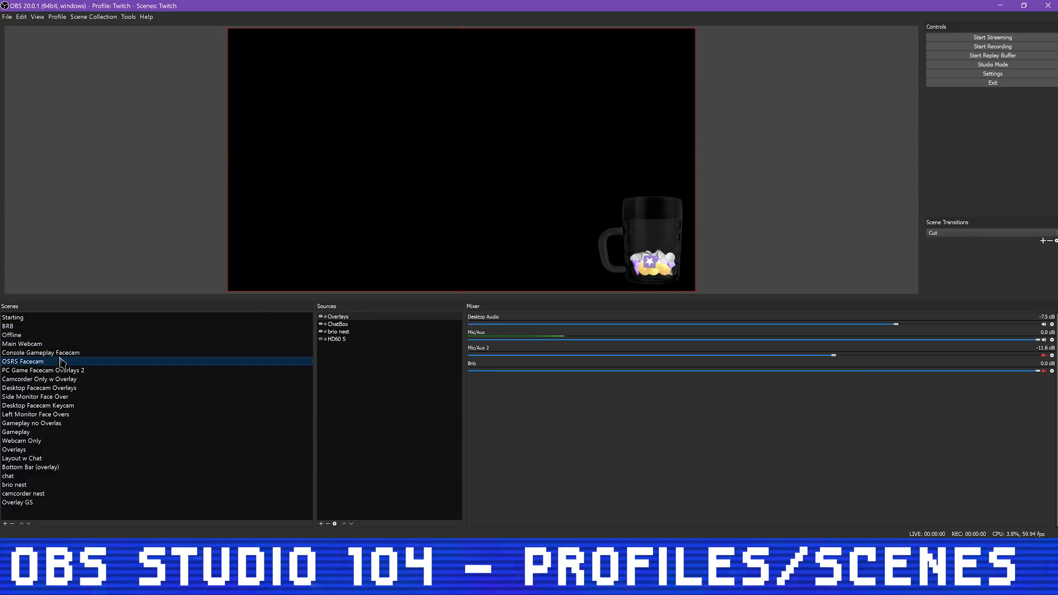
left_click(40, 353)
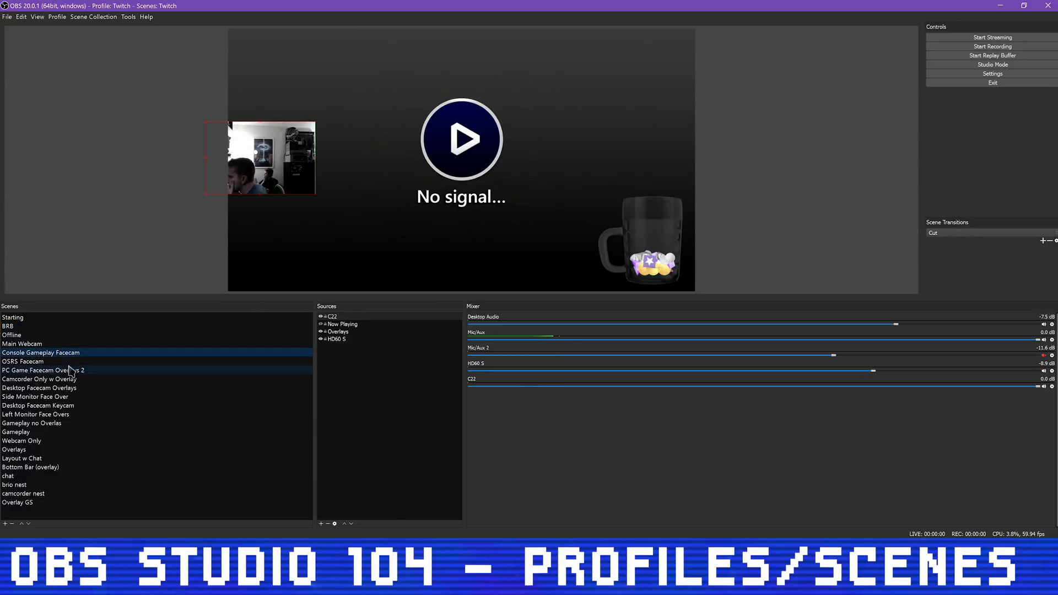
left_click(39, 386)
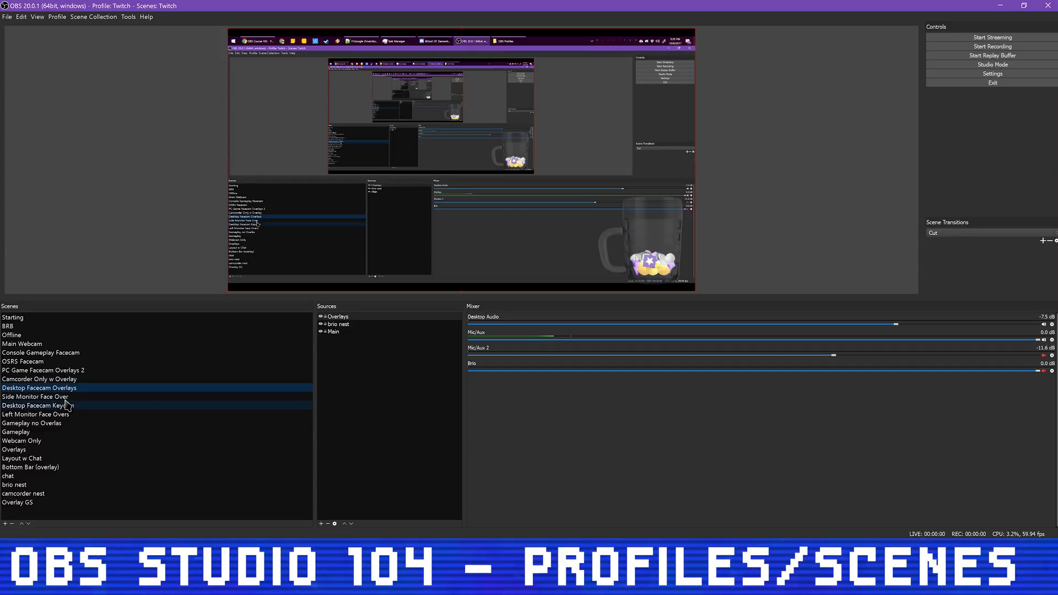
Preview Left Monitor Face Overs, Gameplay no Overlays, brio nest and the green-screen Overlay GS scenes.
left_click(35, 413)
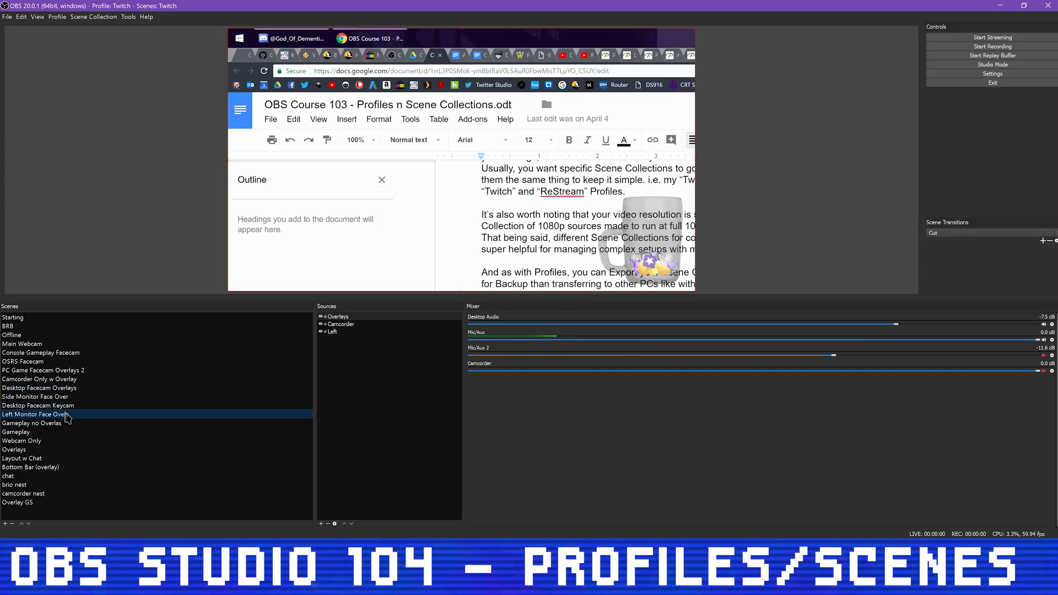
left_click(32, 423)
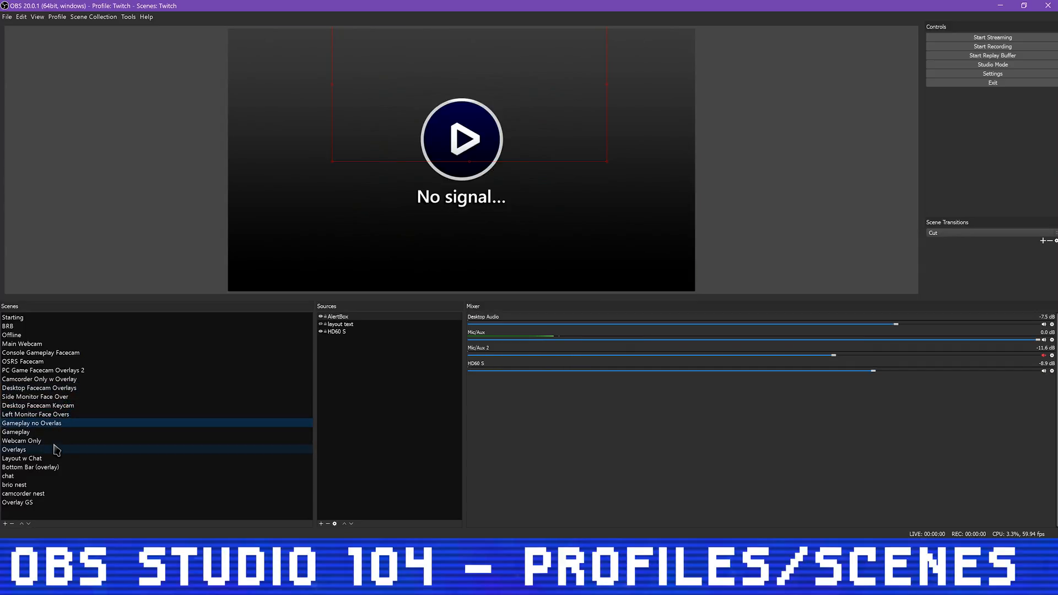
left_click(15, 485)
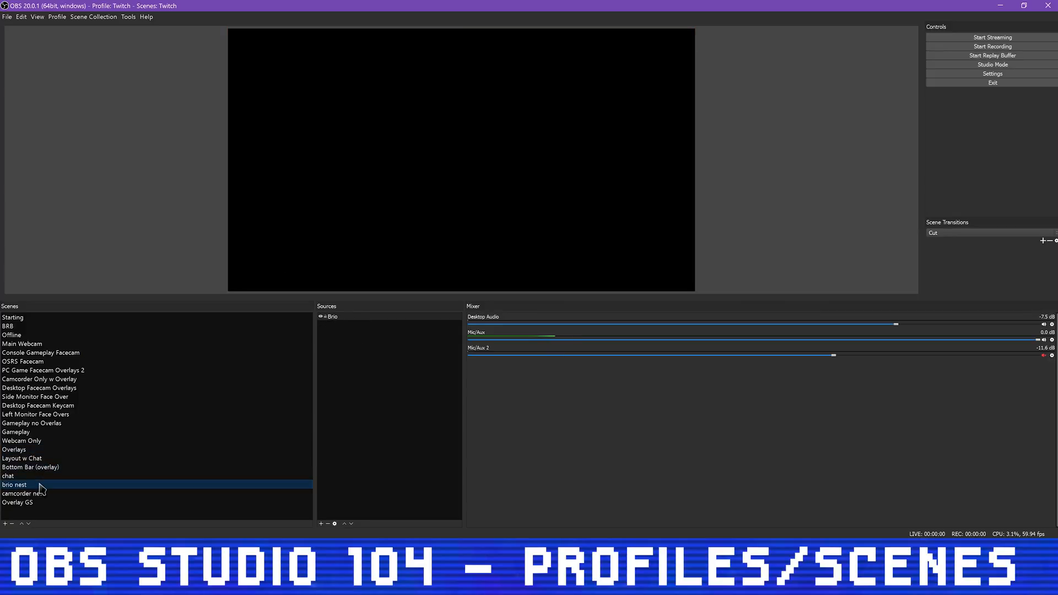
left_click(17, 503)
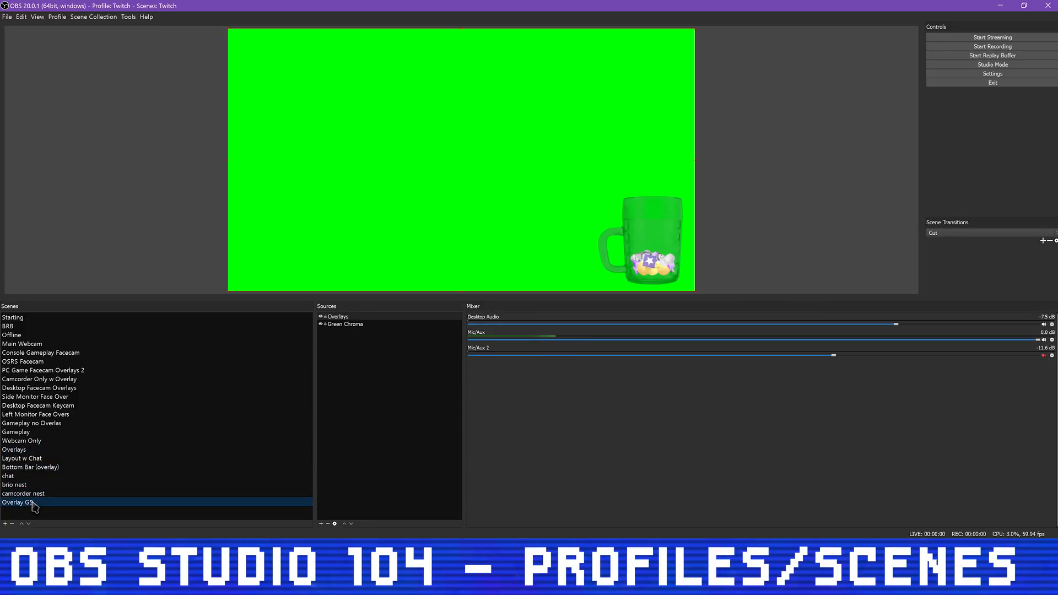